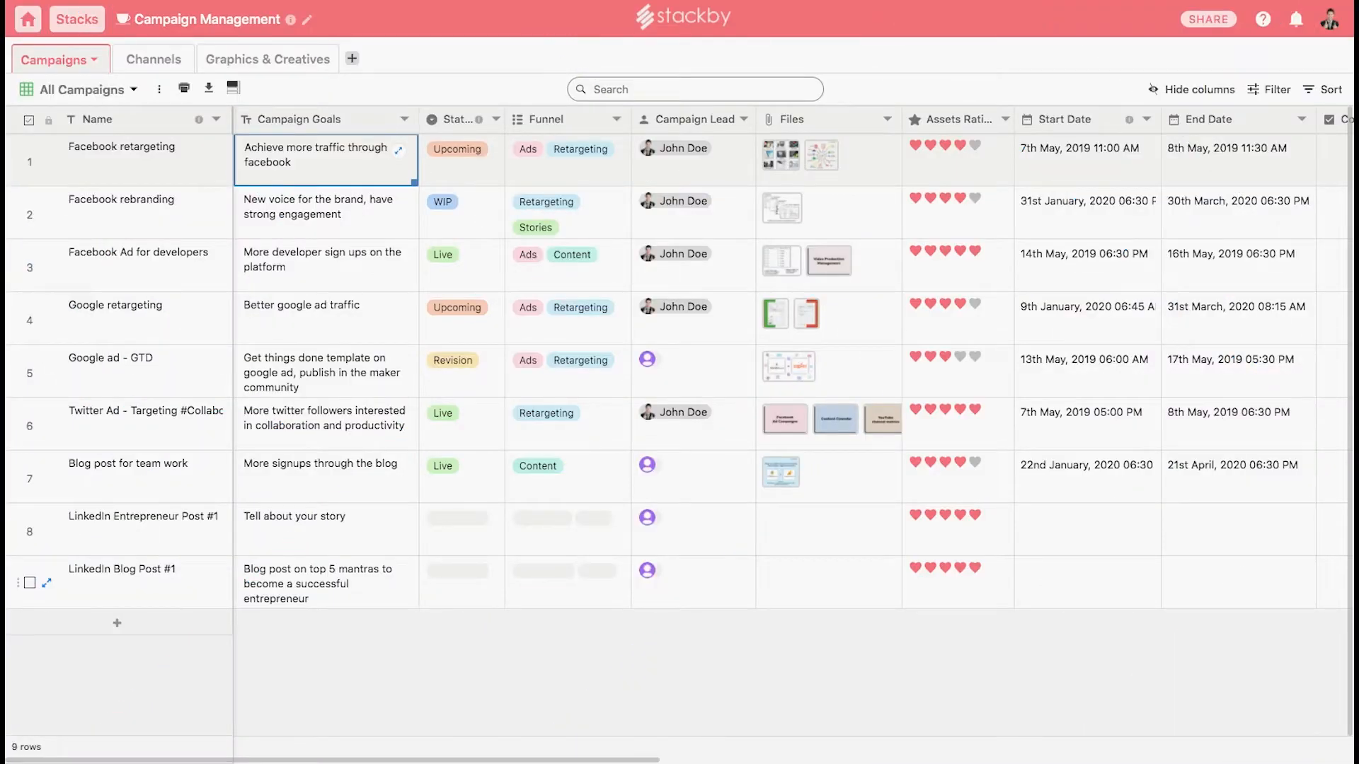
# Review the Campaign Goals column settings and close them unchanged.
pyautogui.click(404, 118)
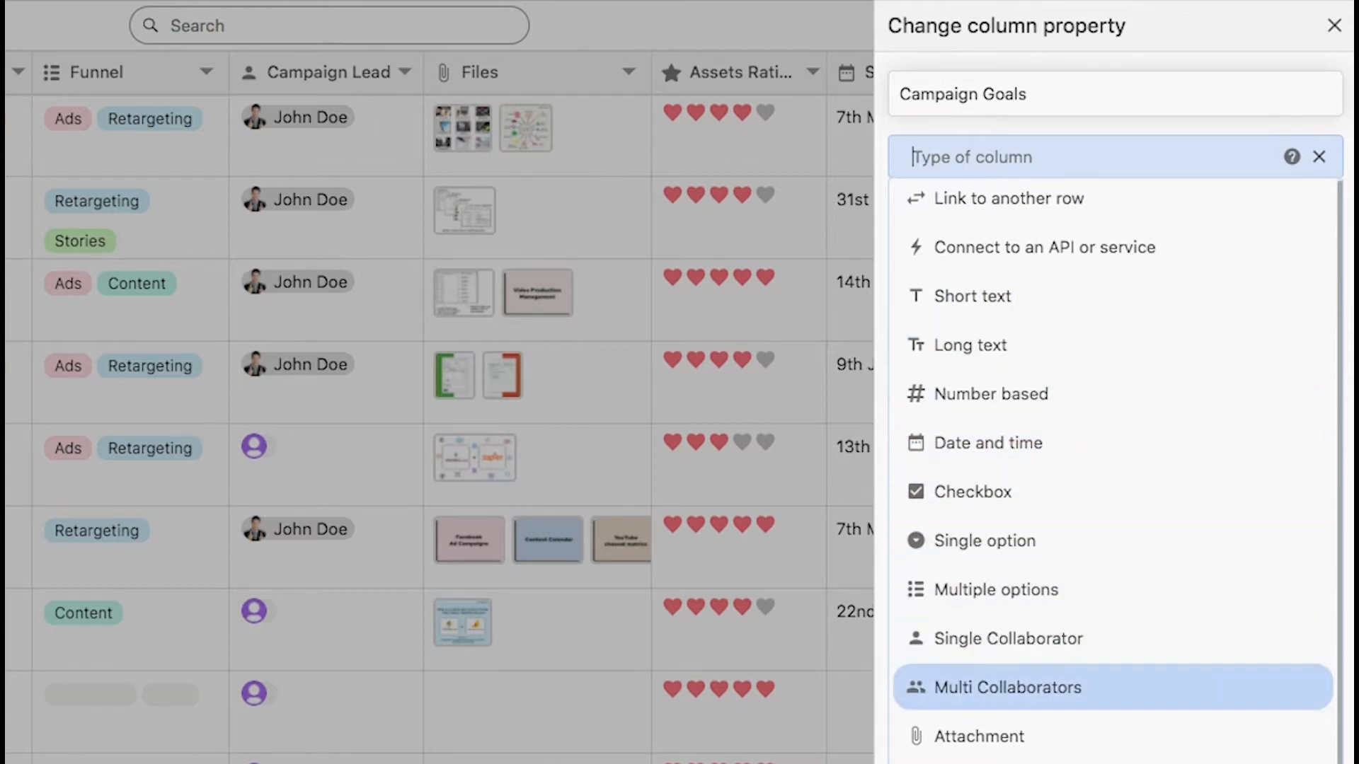
pyautogui.scroll(-3)
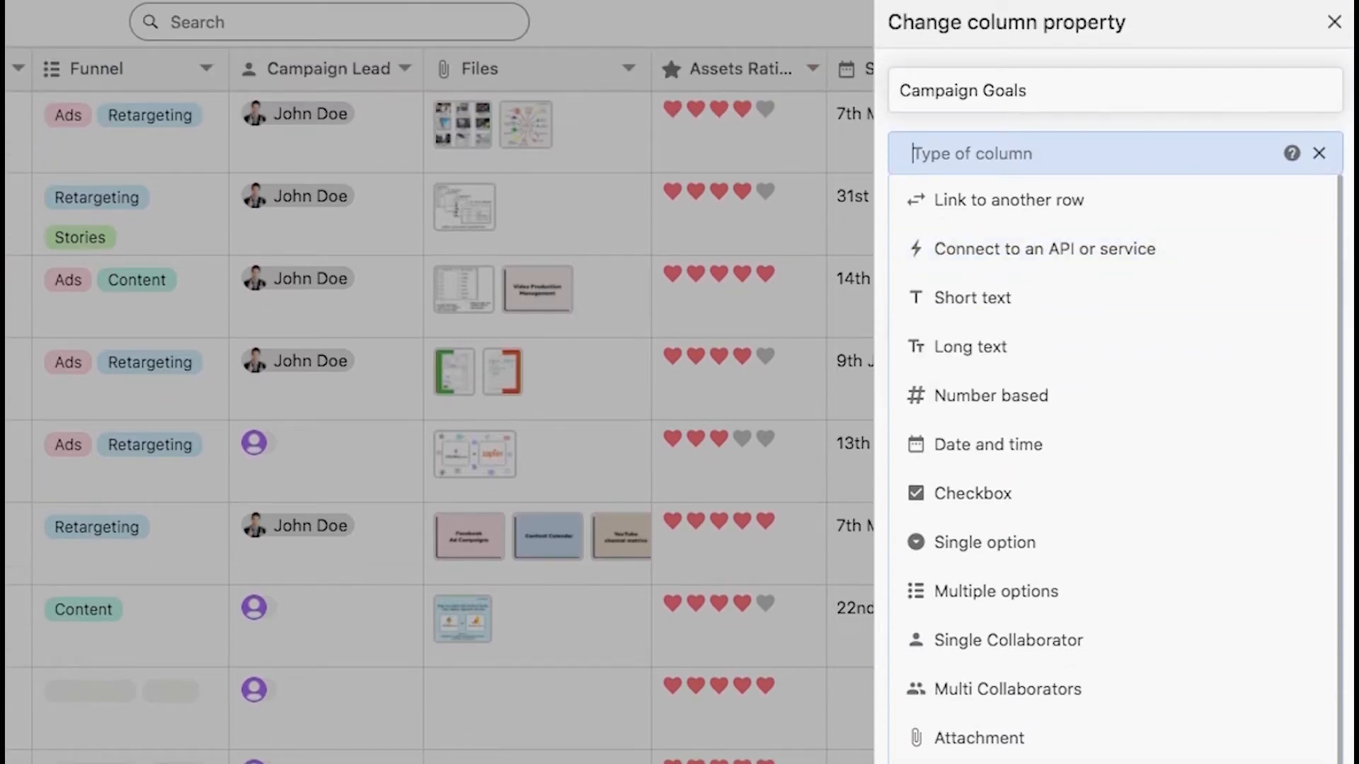
pyautogui.click(1332, 22)
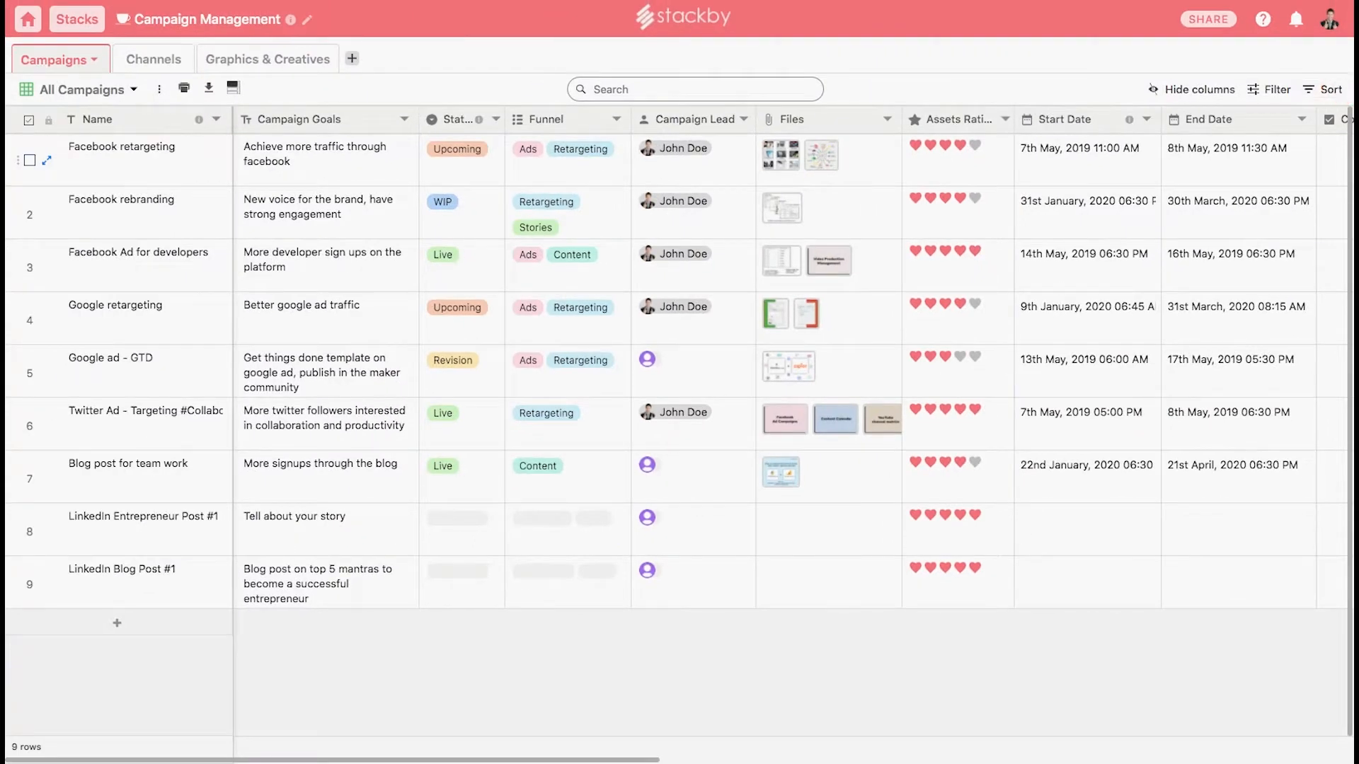
# Set the Facebook retargeting campaign's status to Revision.
pyautogui.click(121, 147)
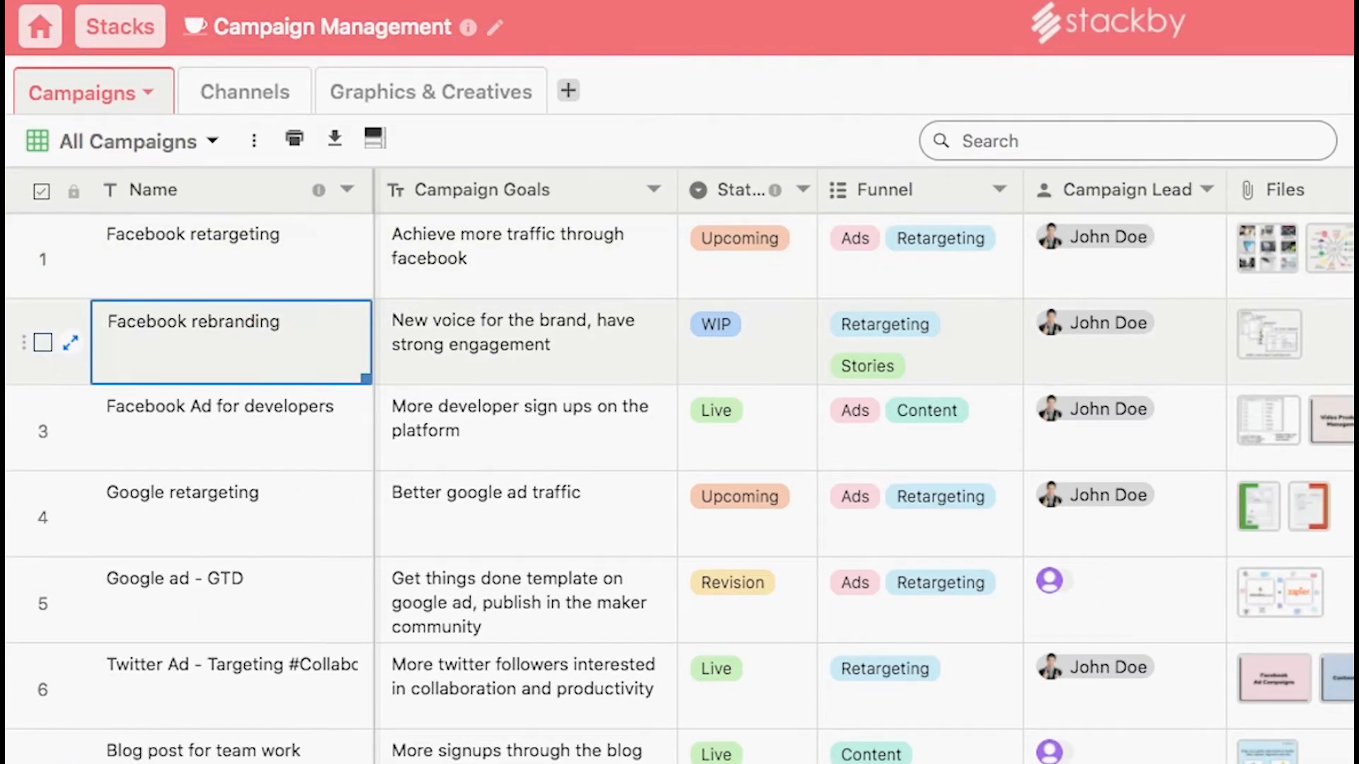
pyautogui.click(524, 256)
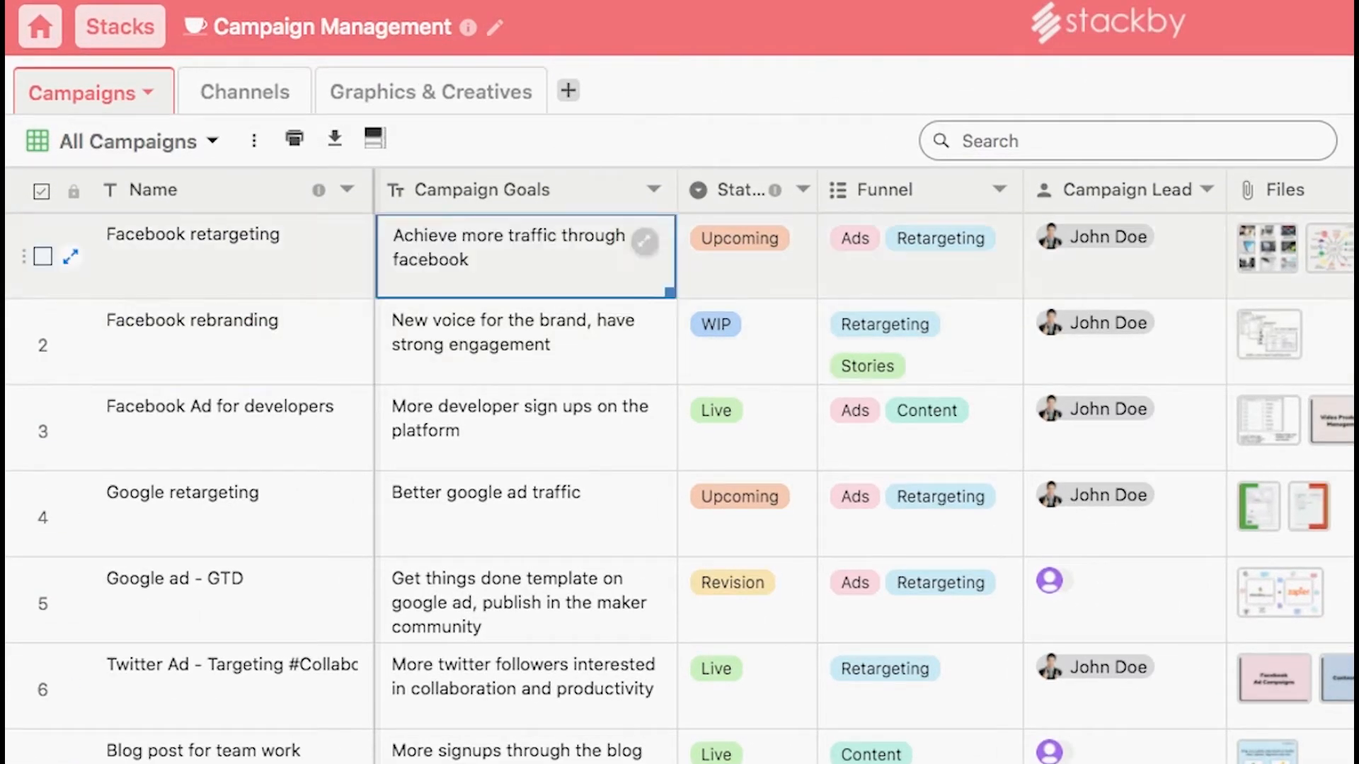
pyautogui.click(645, 242)
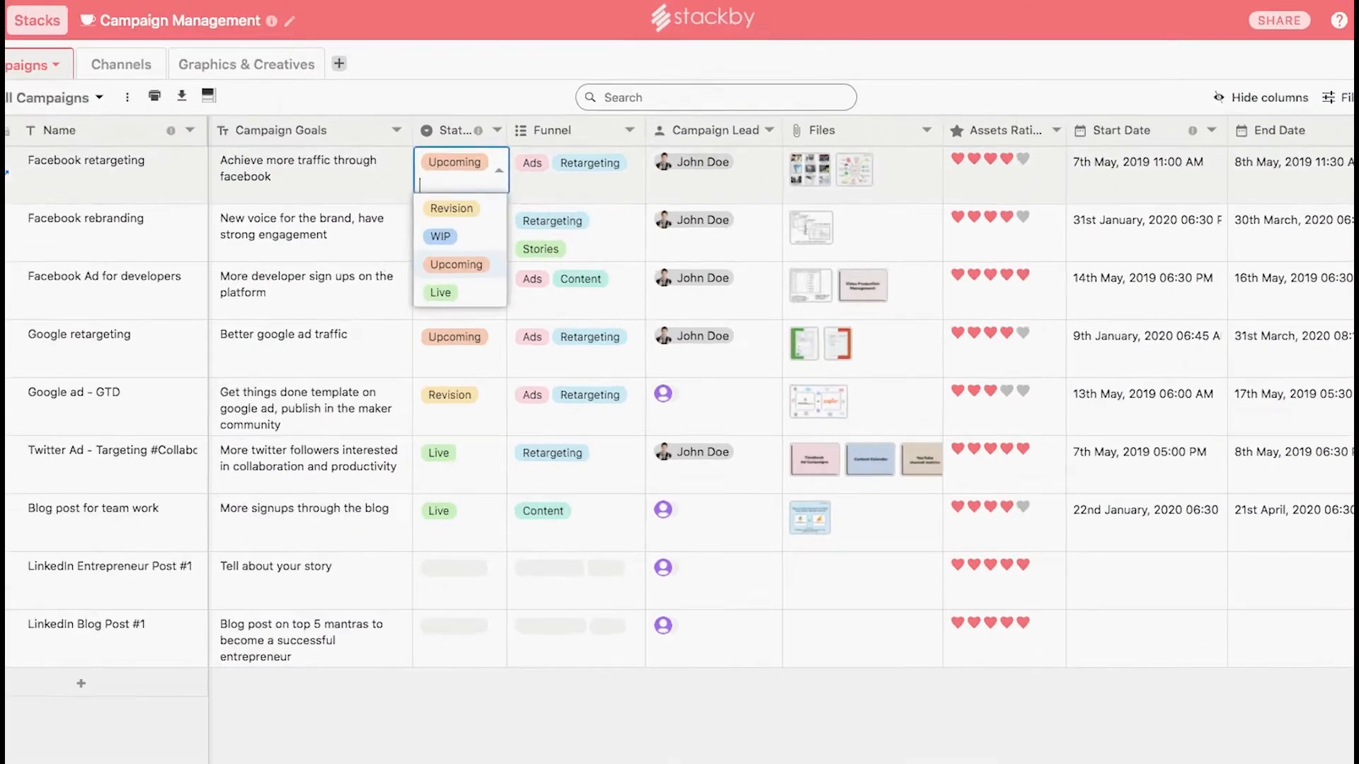
pyautogui.click(451, 208)
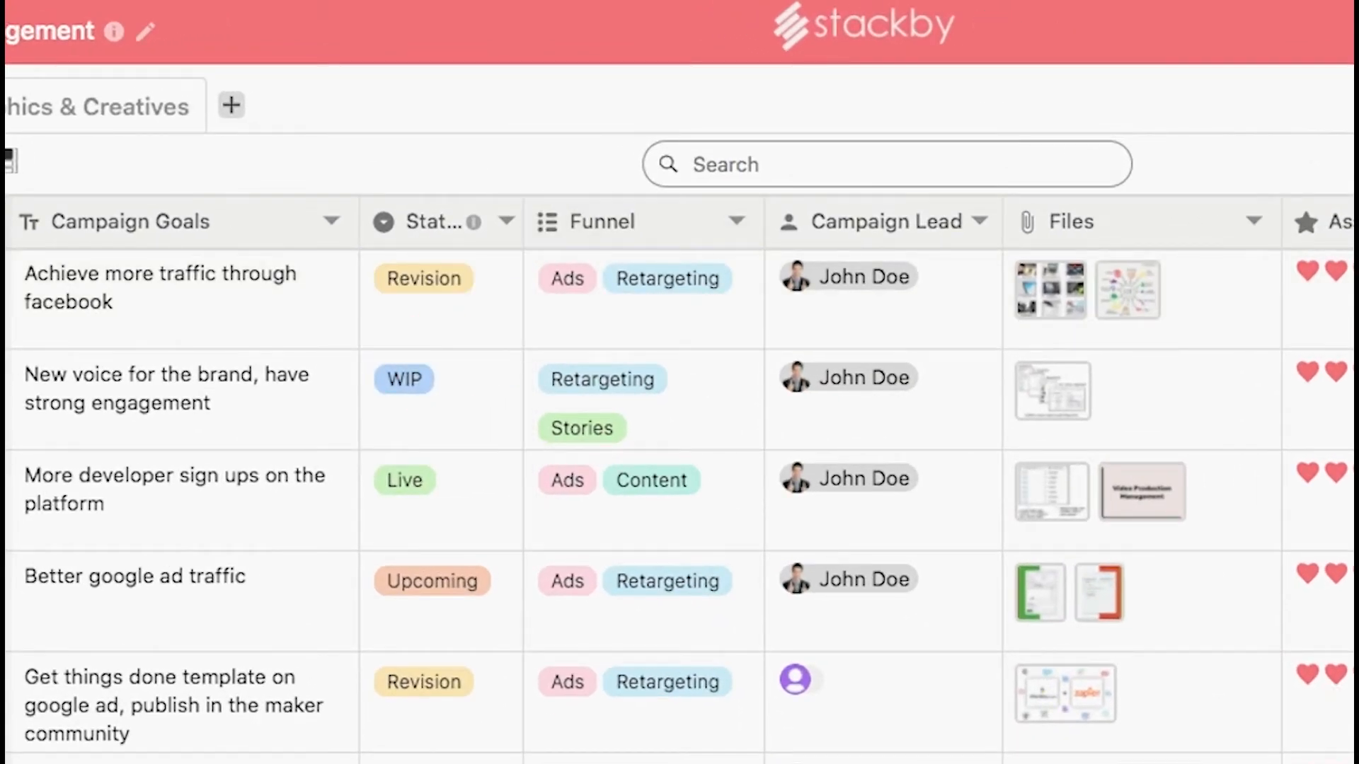
# Add Content to Facebook retargeting's funnel and assign a lead to Google ad - GTD.
pyautogui.click(644, 278)
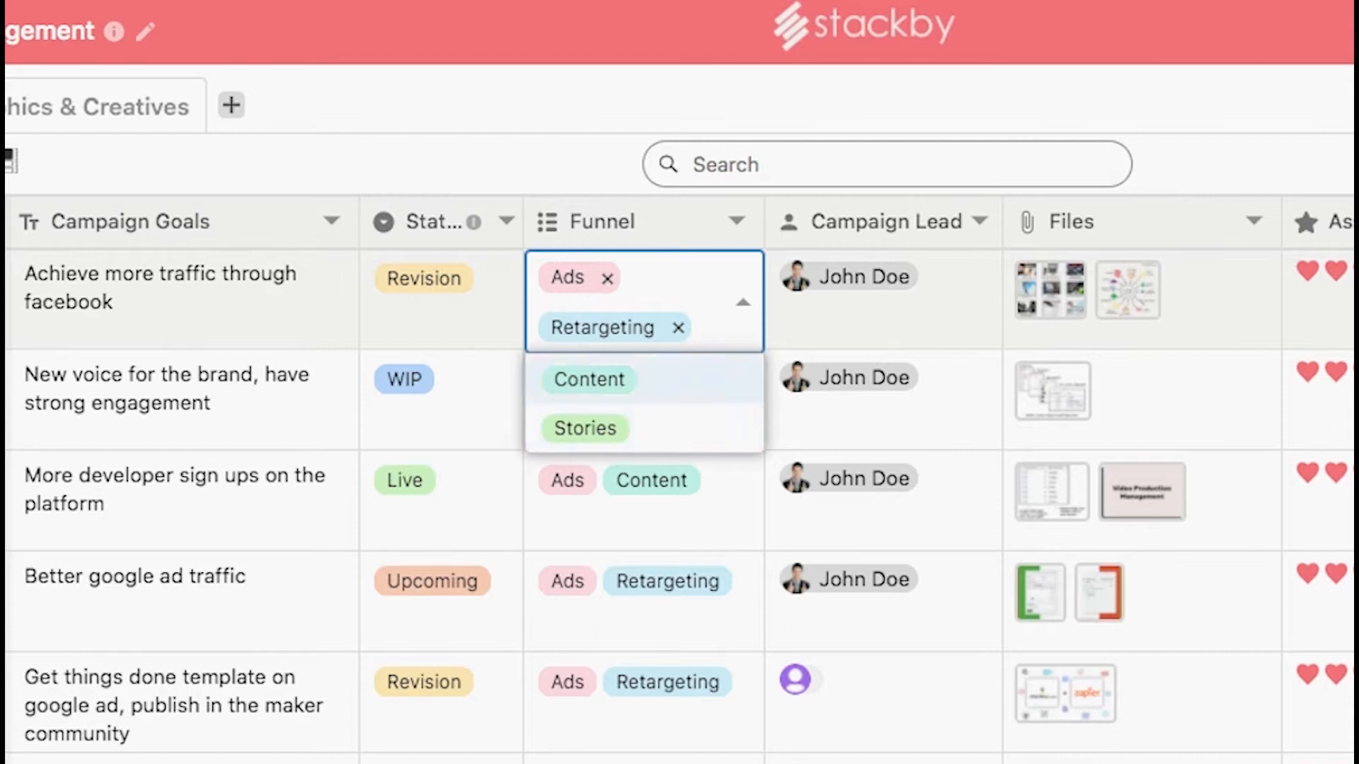
pyautogui.click(589, 379)
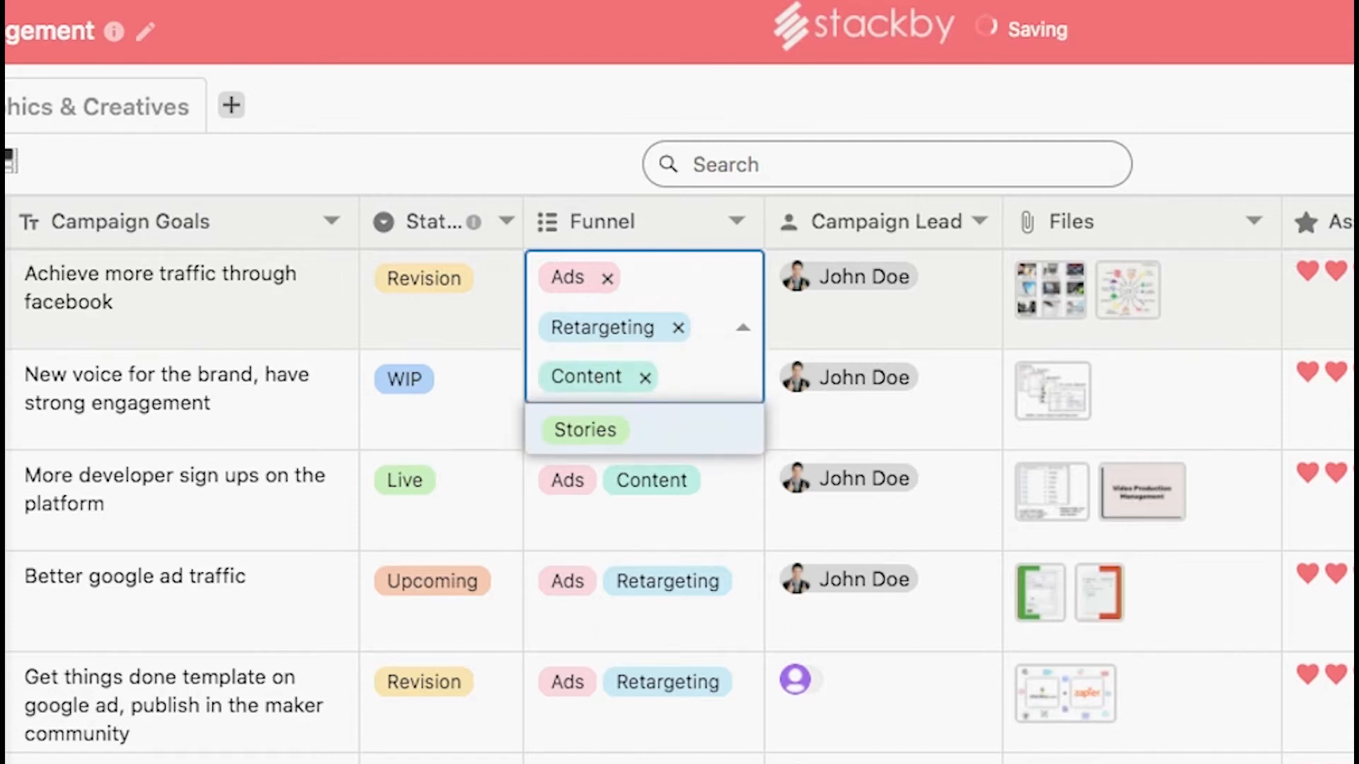
pyautogui.click(583, 429)
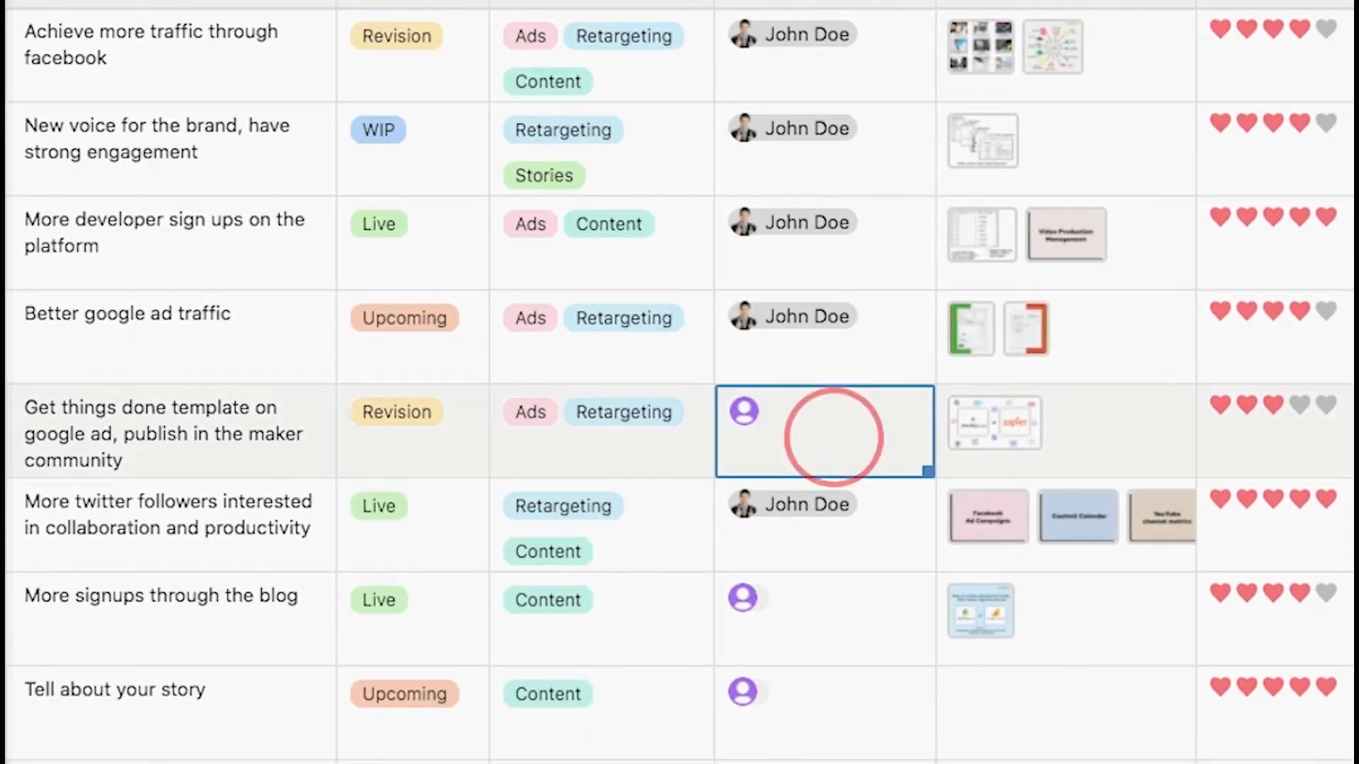
pyautogui.click(823, 432)
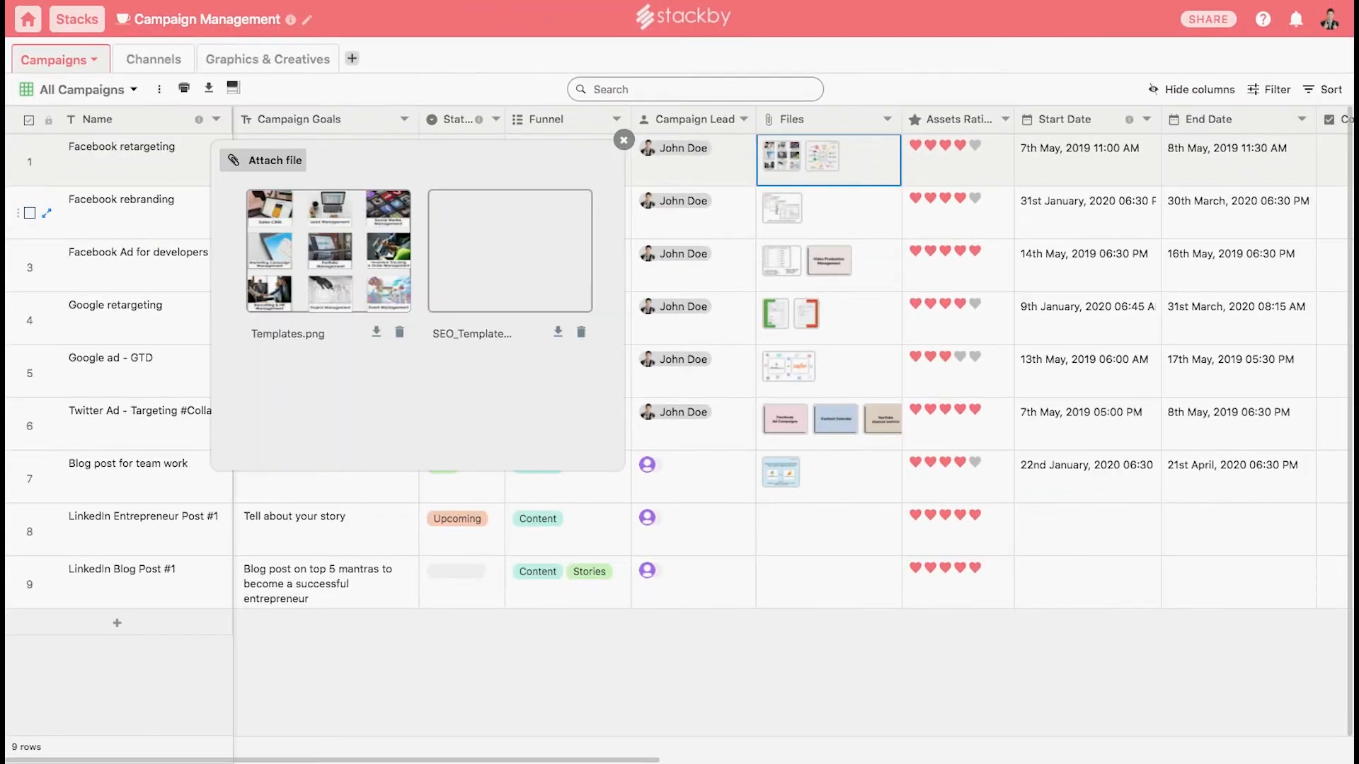
# Preview Templates.png, then give LinkedIn Entrepreneur Post #1 an end date of 2 August 2020.
pyautogui.click(288, 252)
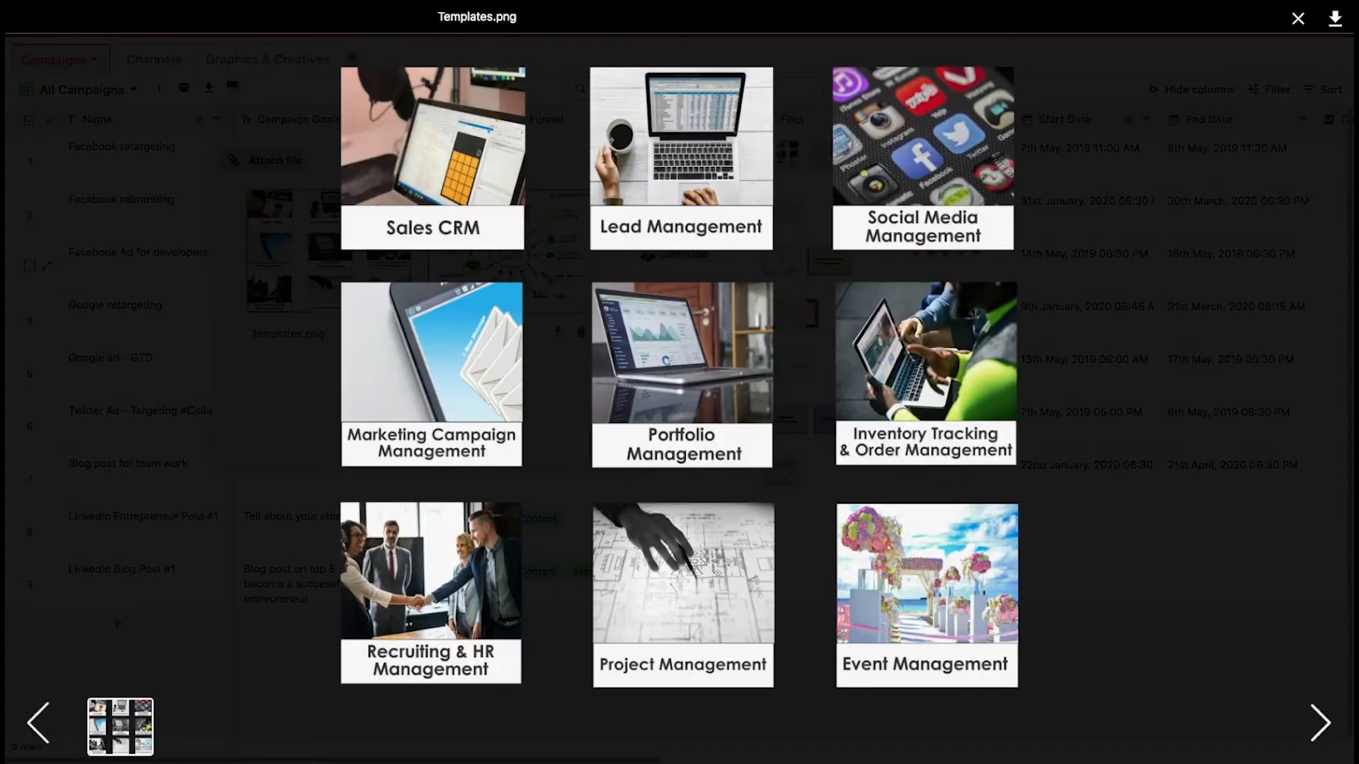
pyautogui.click(1298, 17)
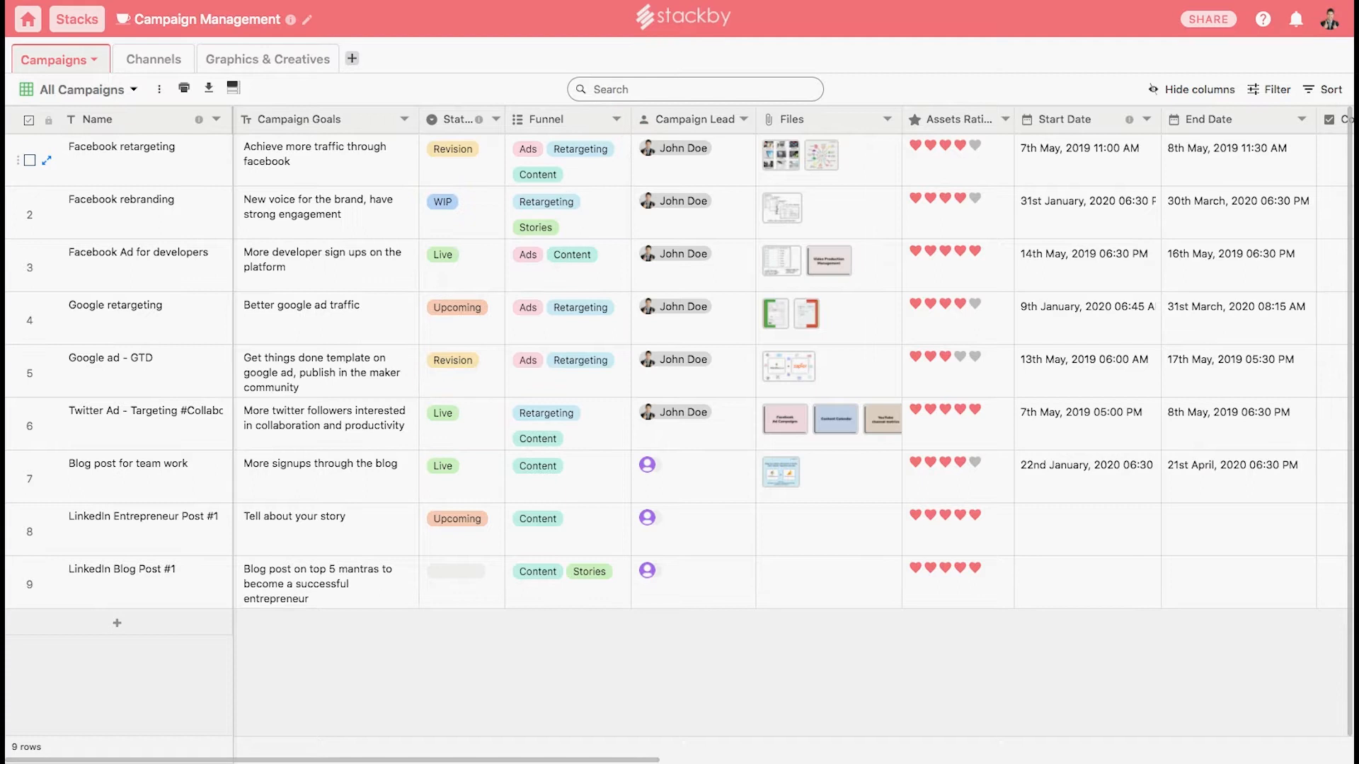
pyautogui.moveTo(45, 318)
pyautogui.write('23rd July, 2020 06:00 PM')
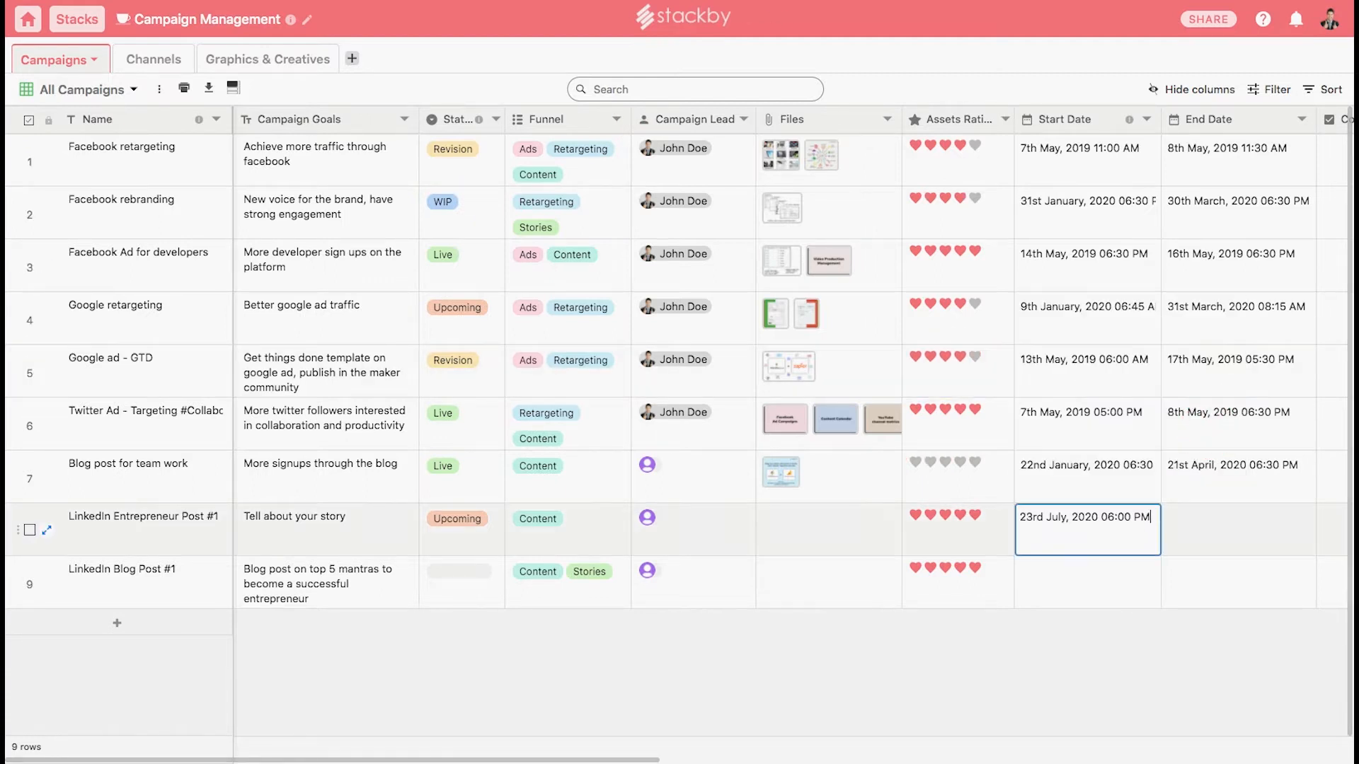
pyautogui.click(1238, 528)
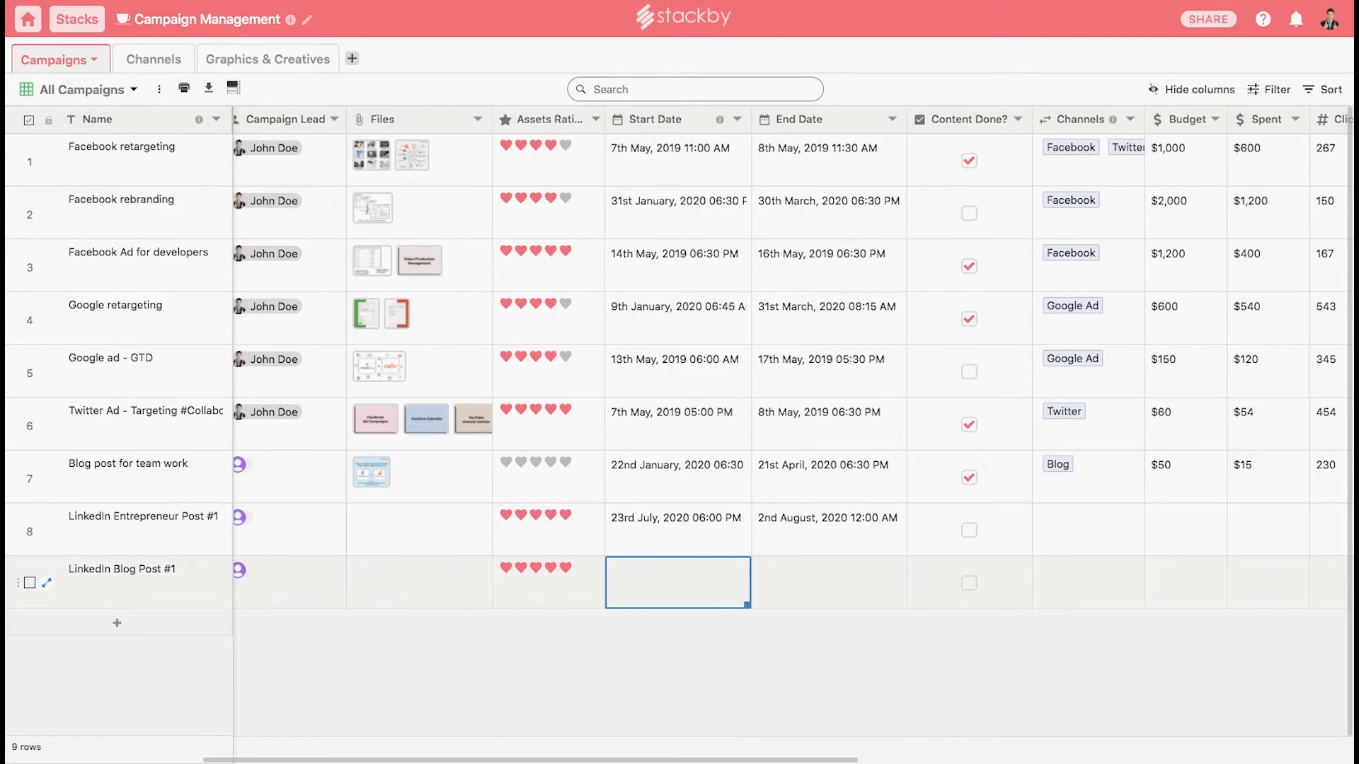
# Link LinkedIn Entrepreneur Post #1 and LinkedIn Blog Post #1 to the LinkedIn channel.
pyautogui.hscroll(3)
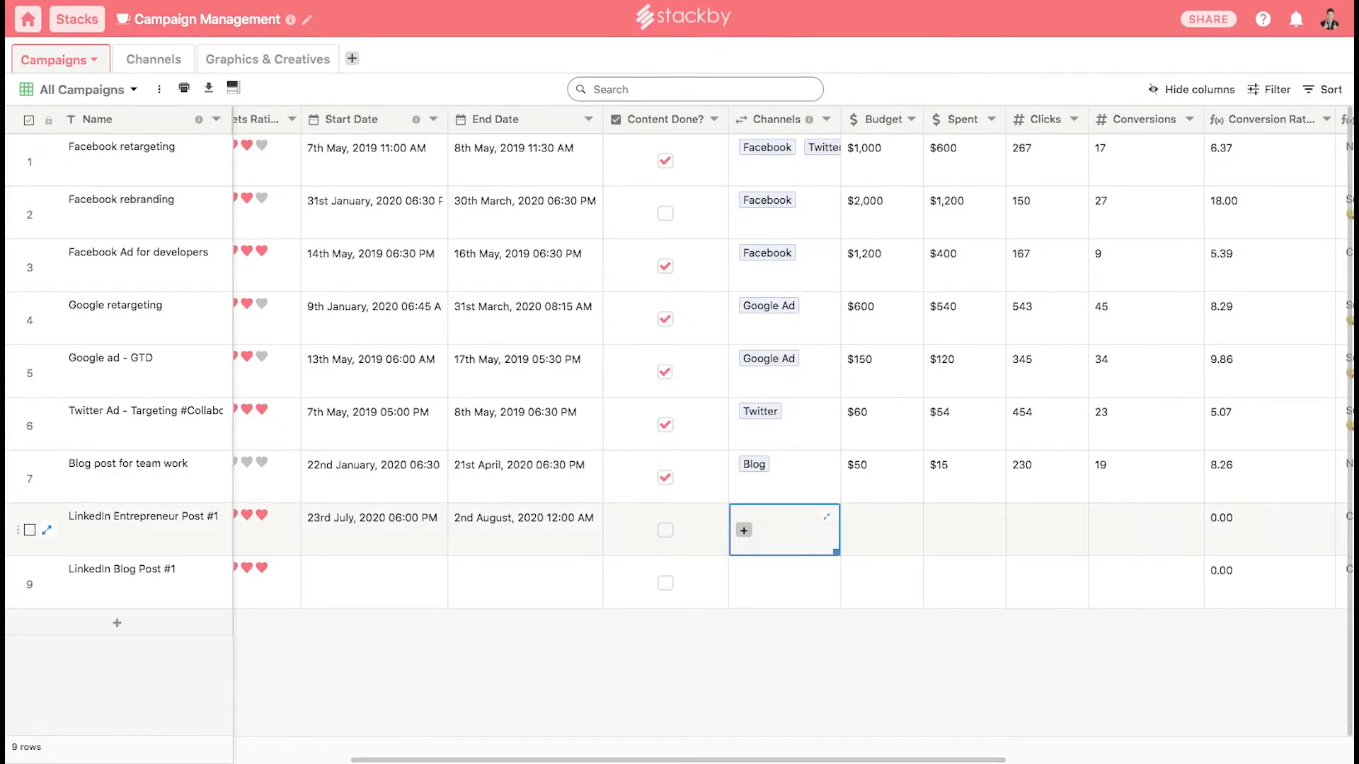
pyautogui.click(742, 530)
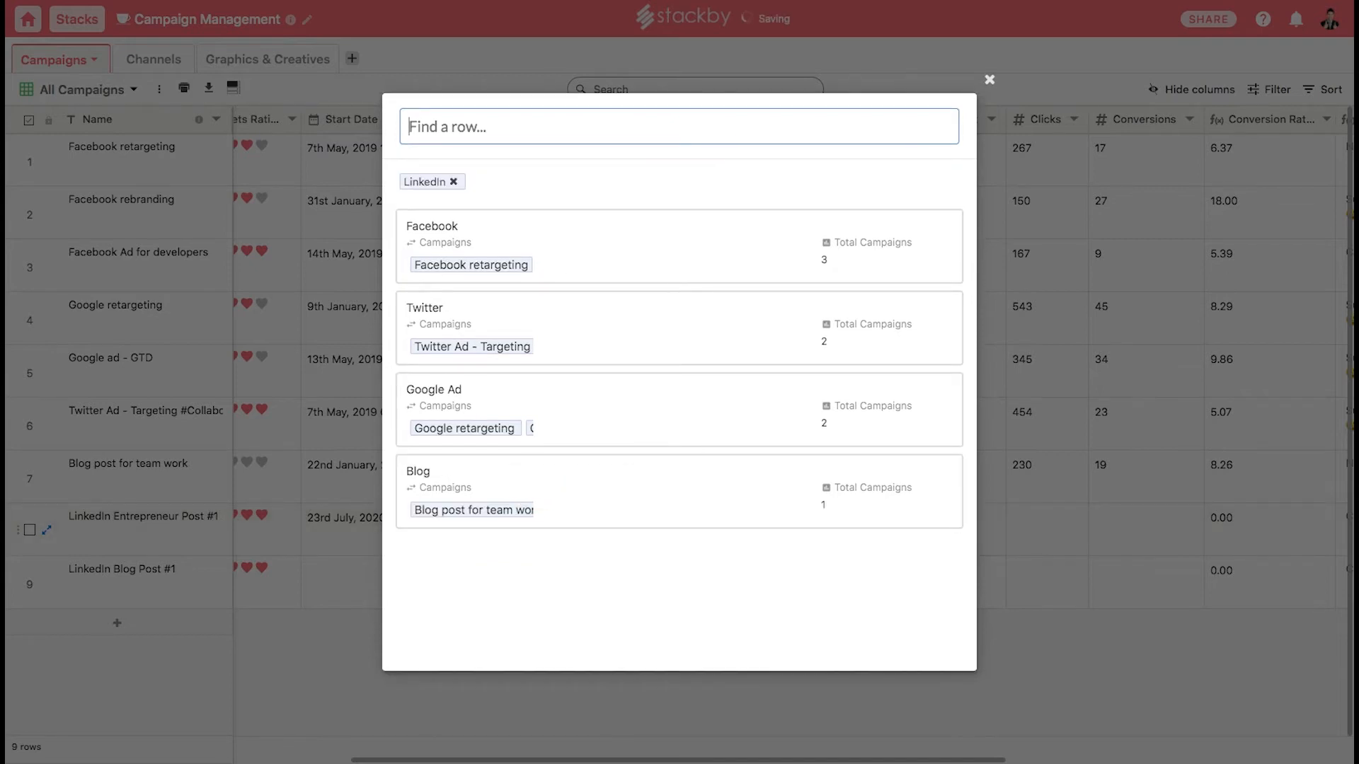
pyautogui.click(988, 80)
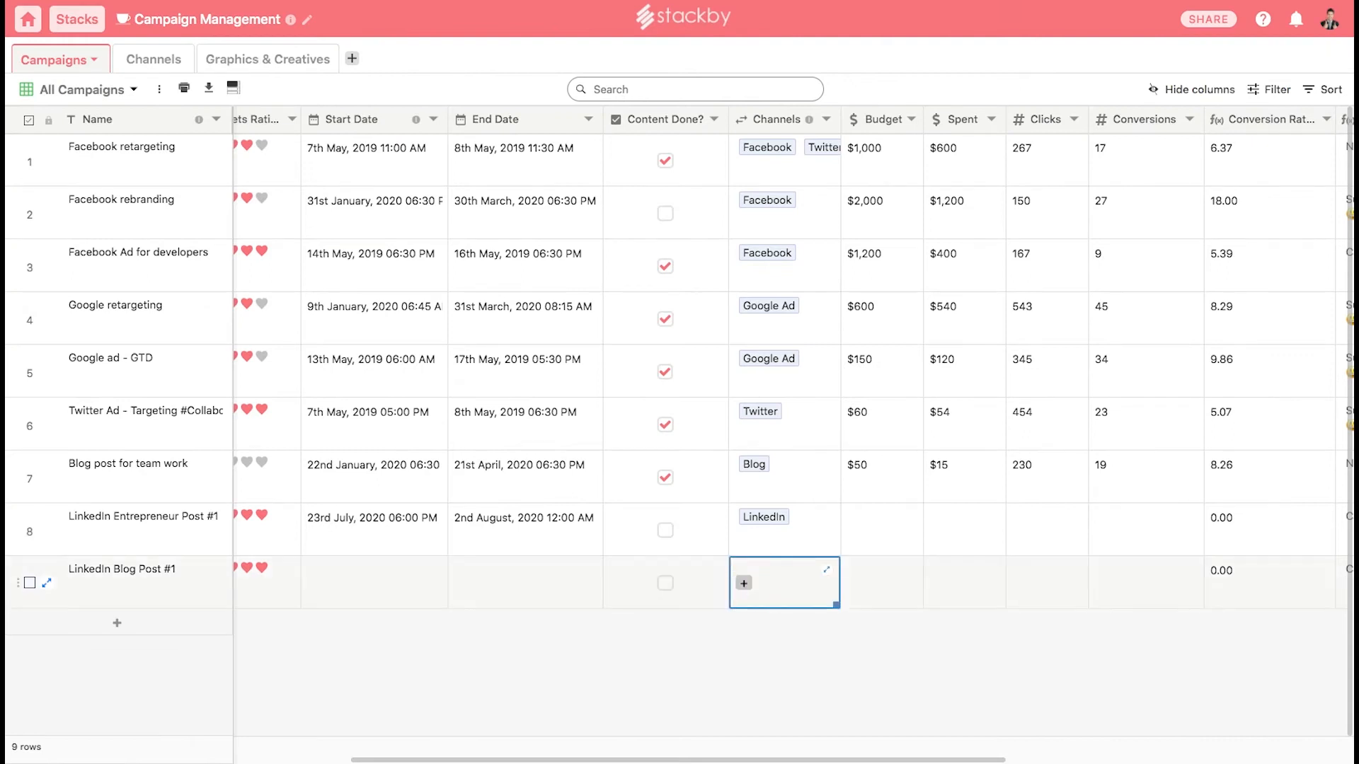
pyautogui.click(743, 582)
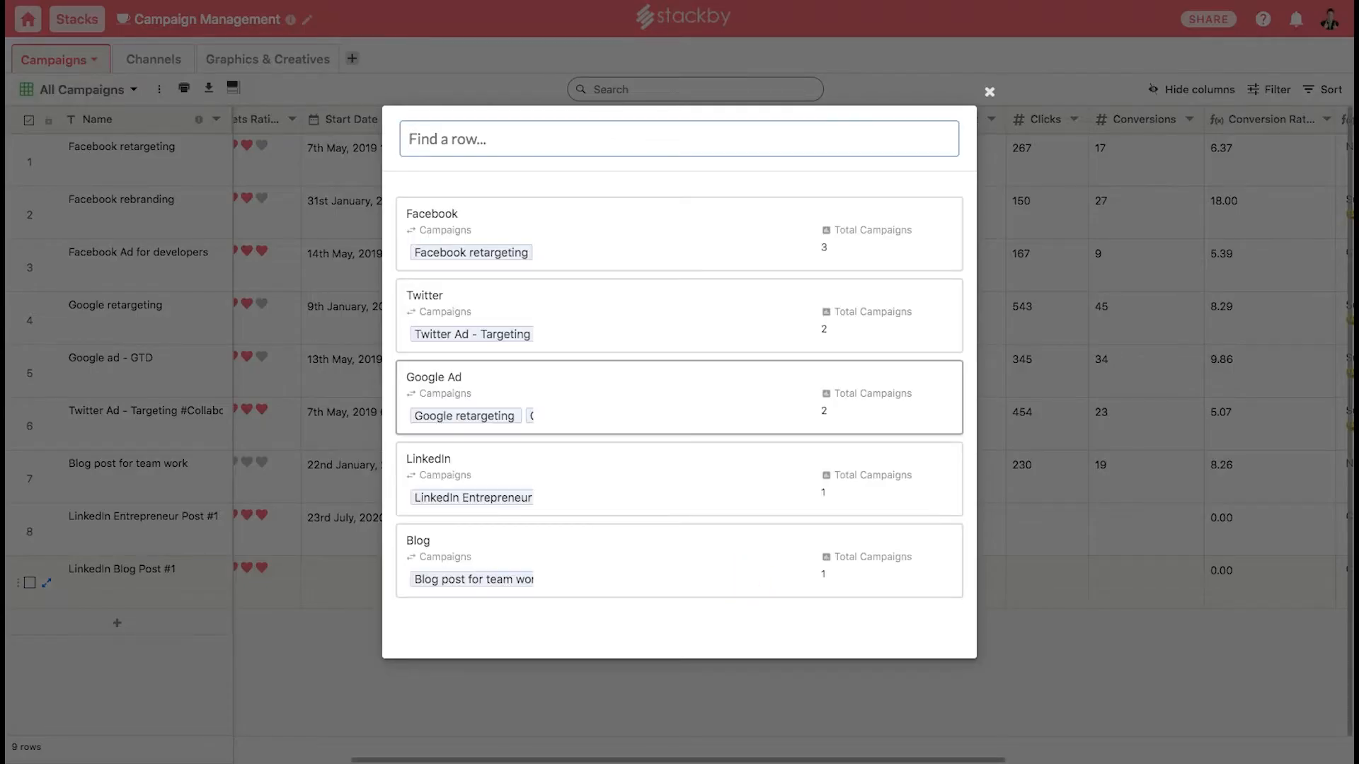
pyautogui.click(988, 92)
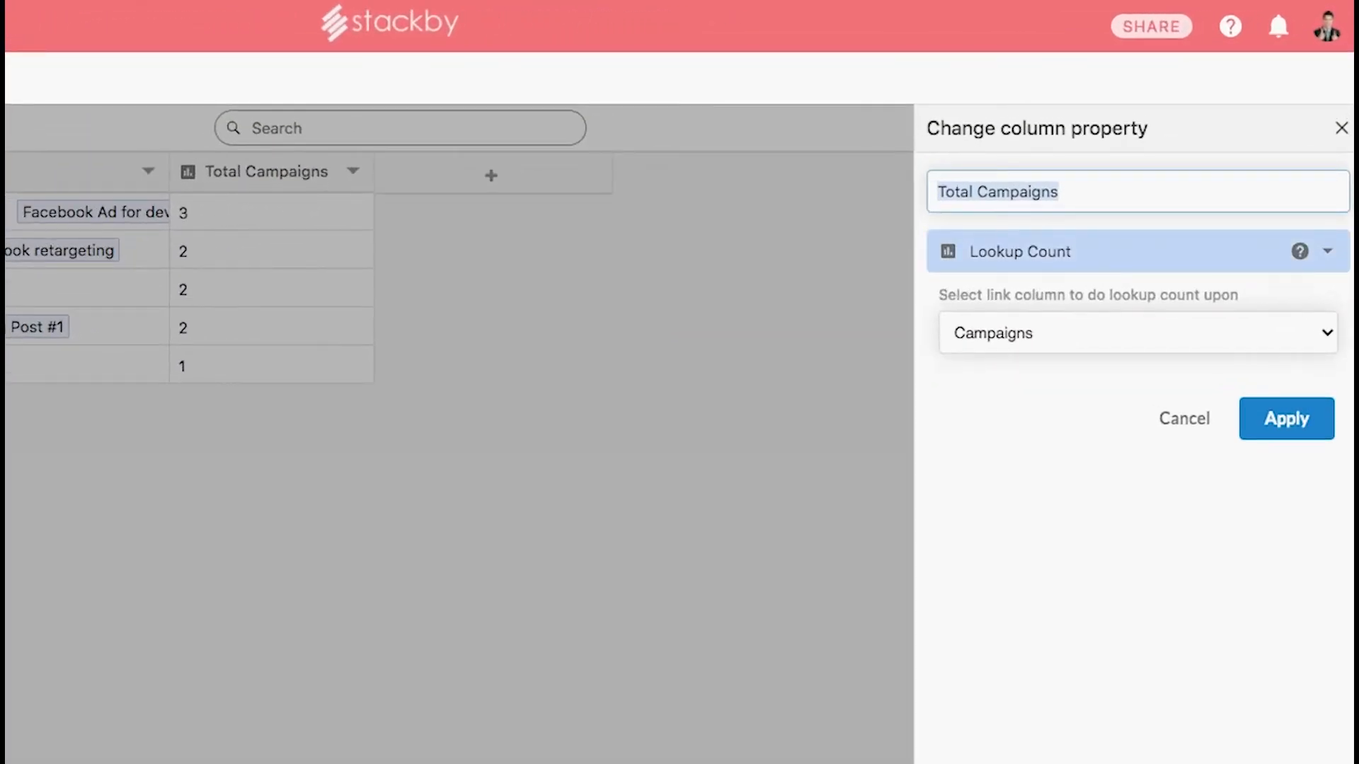
# Create a Status lookup column pulling the linked campaigns' Status field.
pyautogui.click(491, 175)
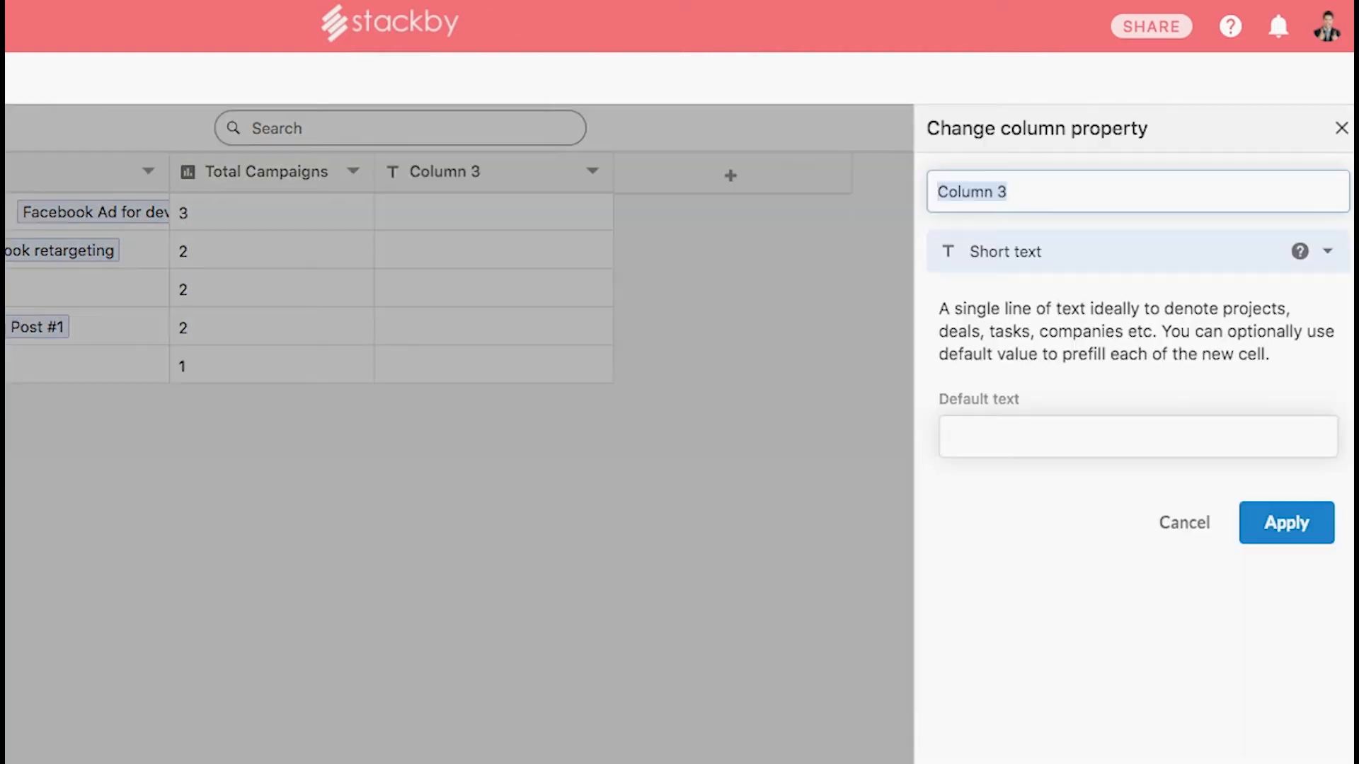
pyautogui.click(1137, 251)
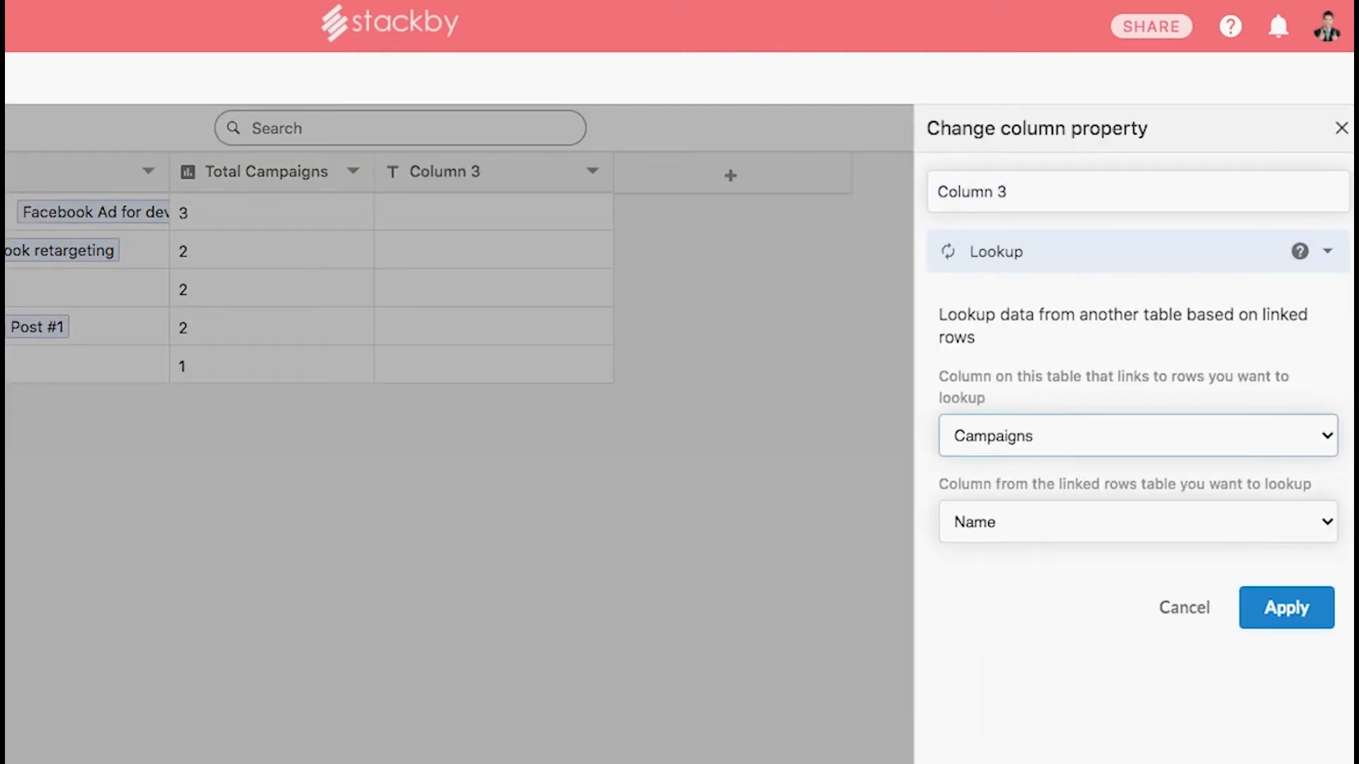
pyautogui.click(1136, 521)
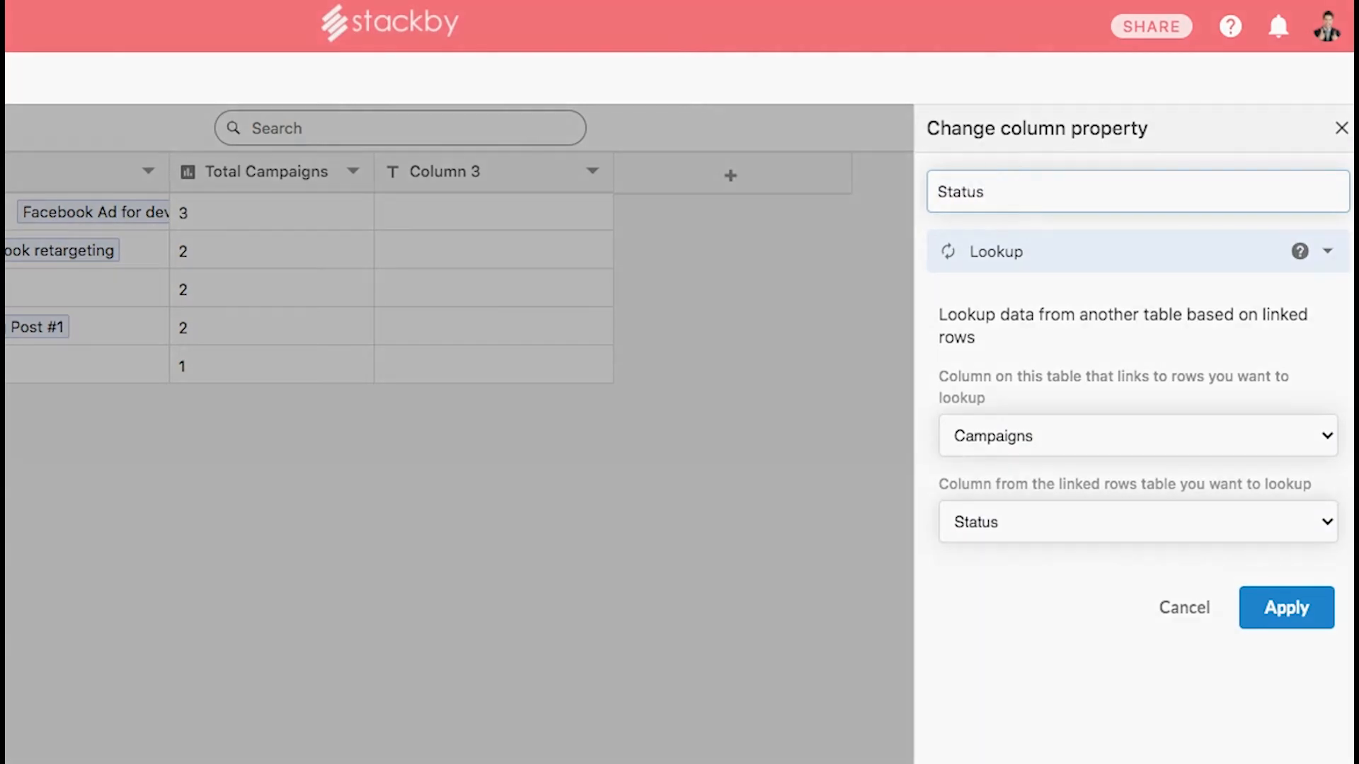
pyautogui.click(1286, 607)
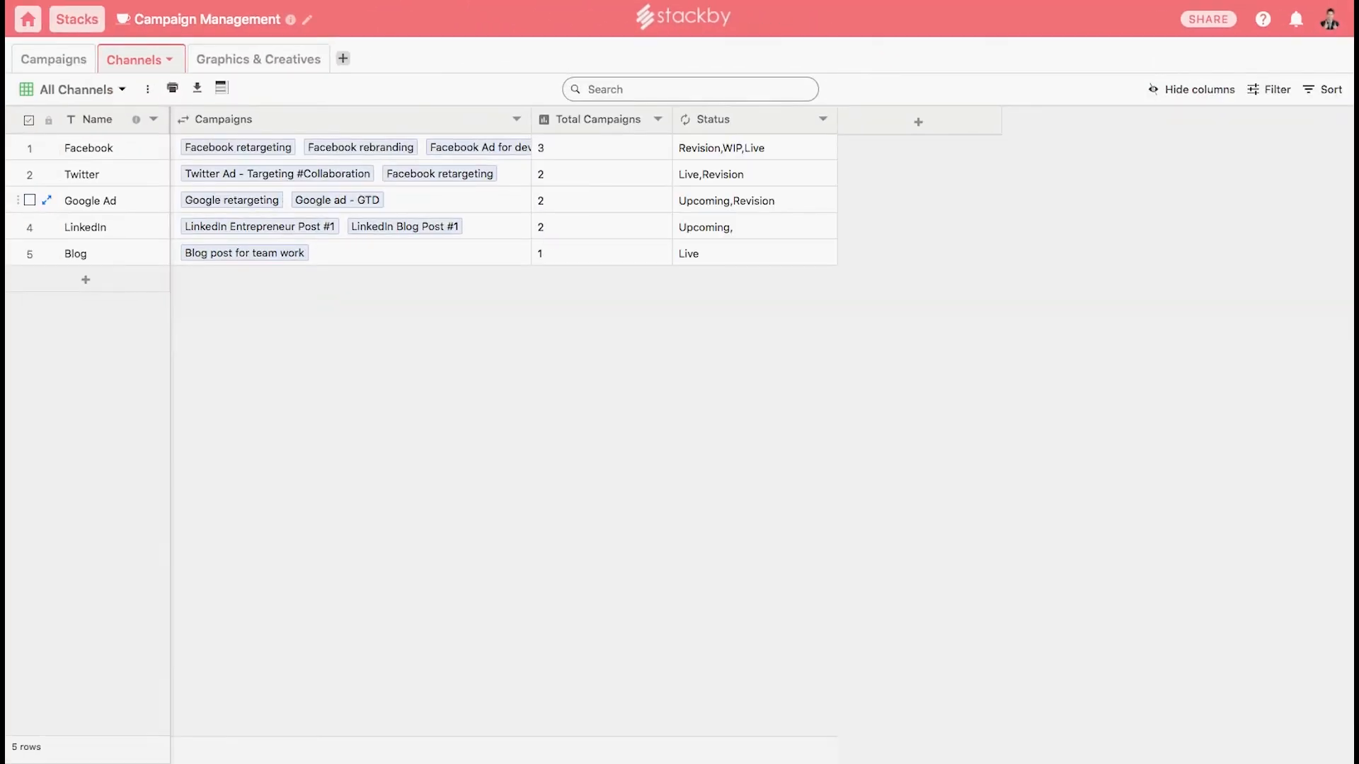
# Create a Total Clicks aggregation column summing the linked campaigns' Clicks.
pyautogui.click(917, 121)
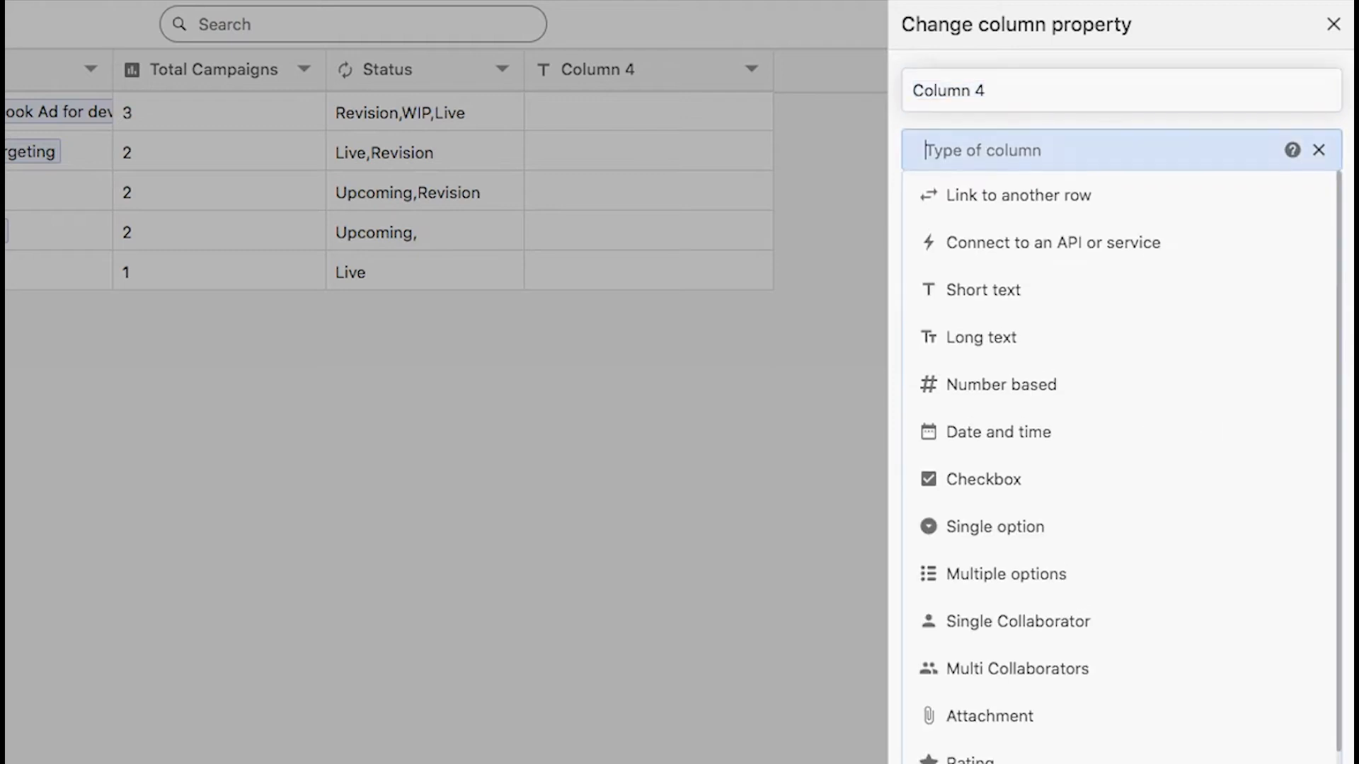
pyautogui.click(991, 150)
pyautogui.write('Total')
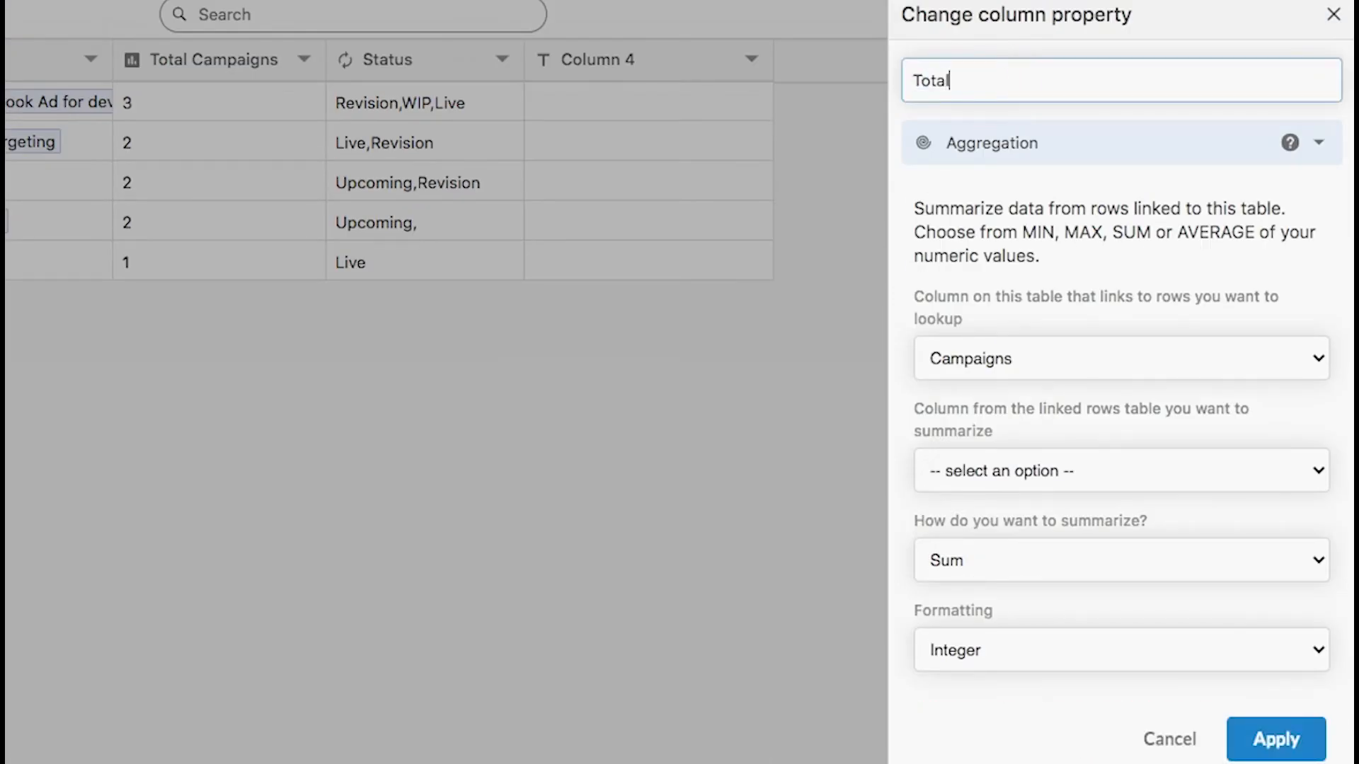
pyautogui.write('Clicks')
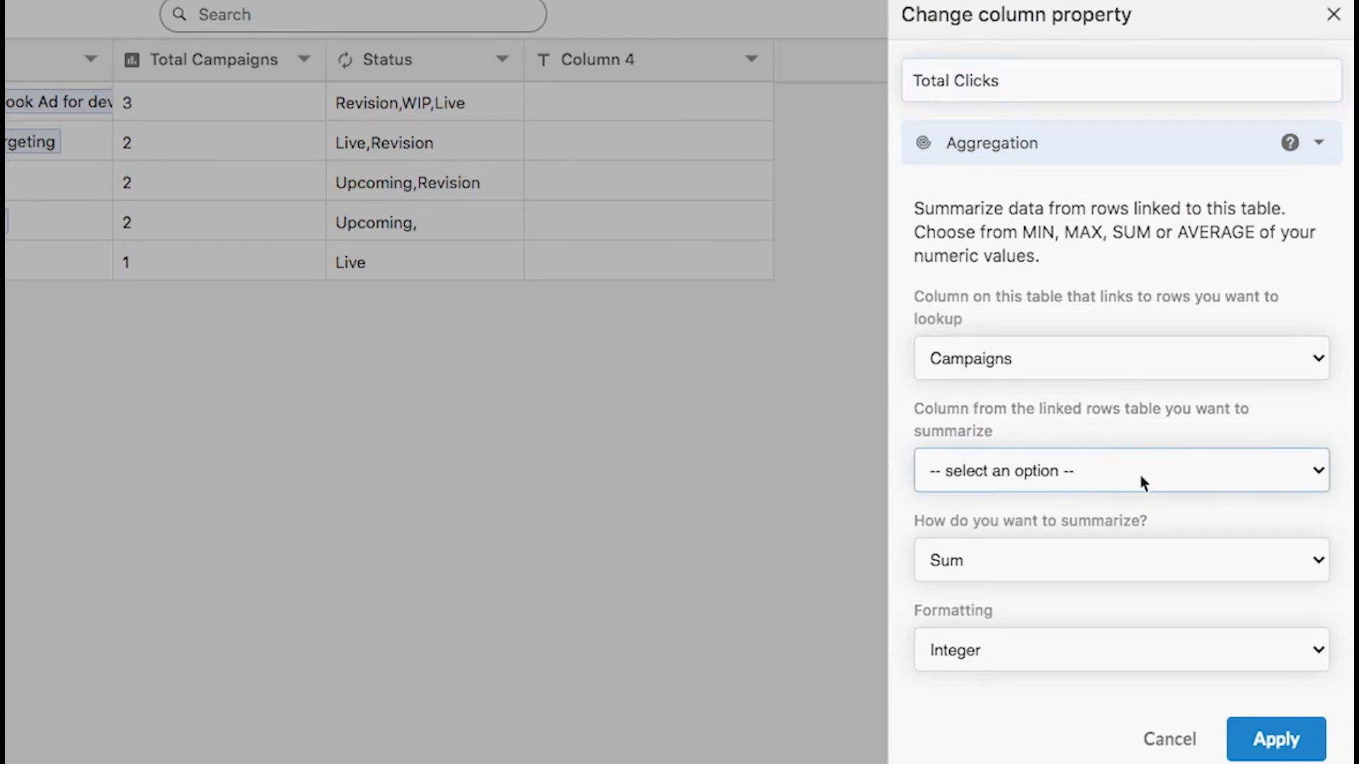
pyautogui.click(1120, 471)
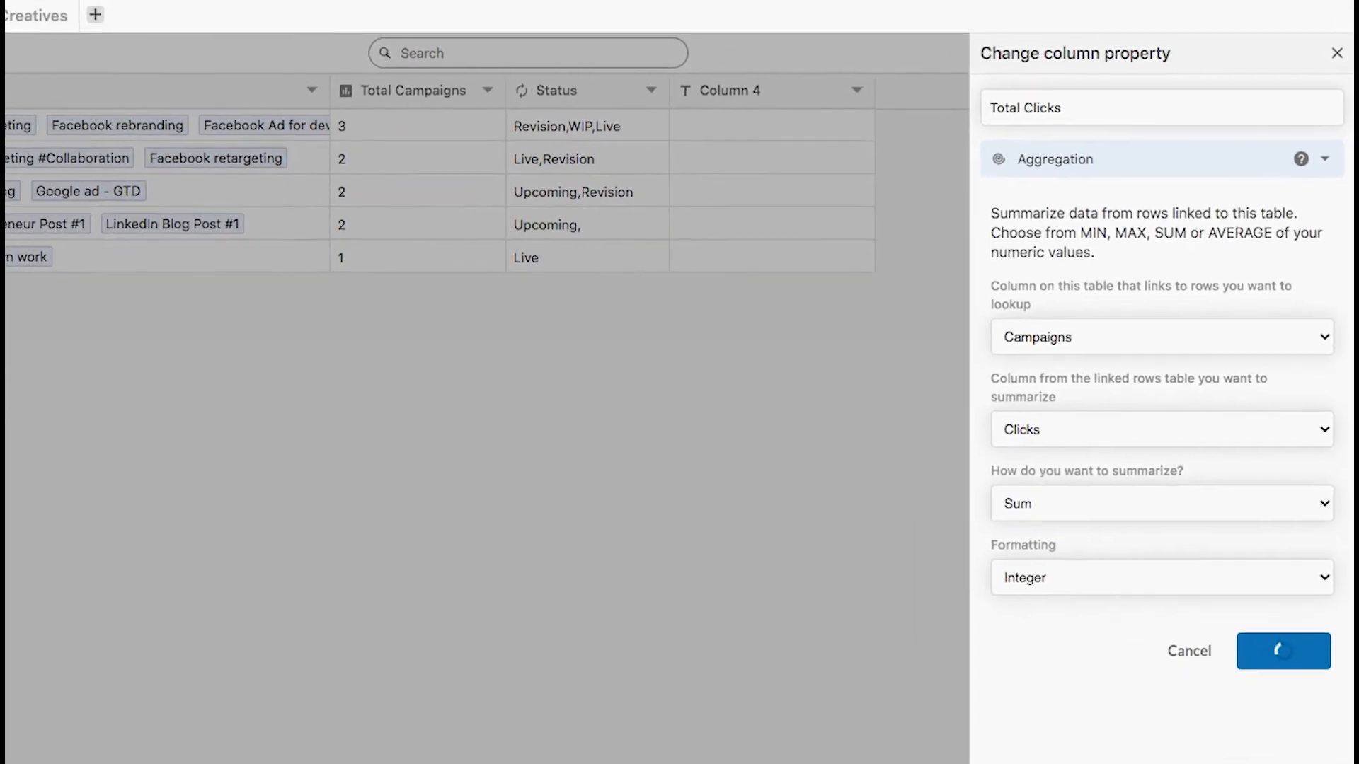
pyautogui.click(1283, 651)
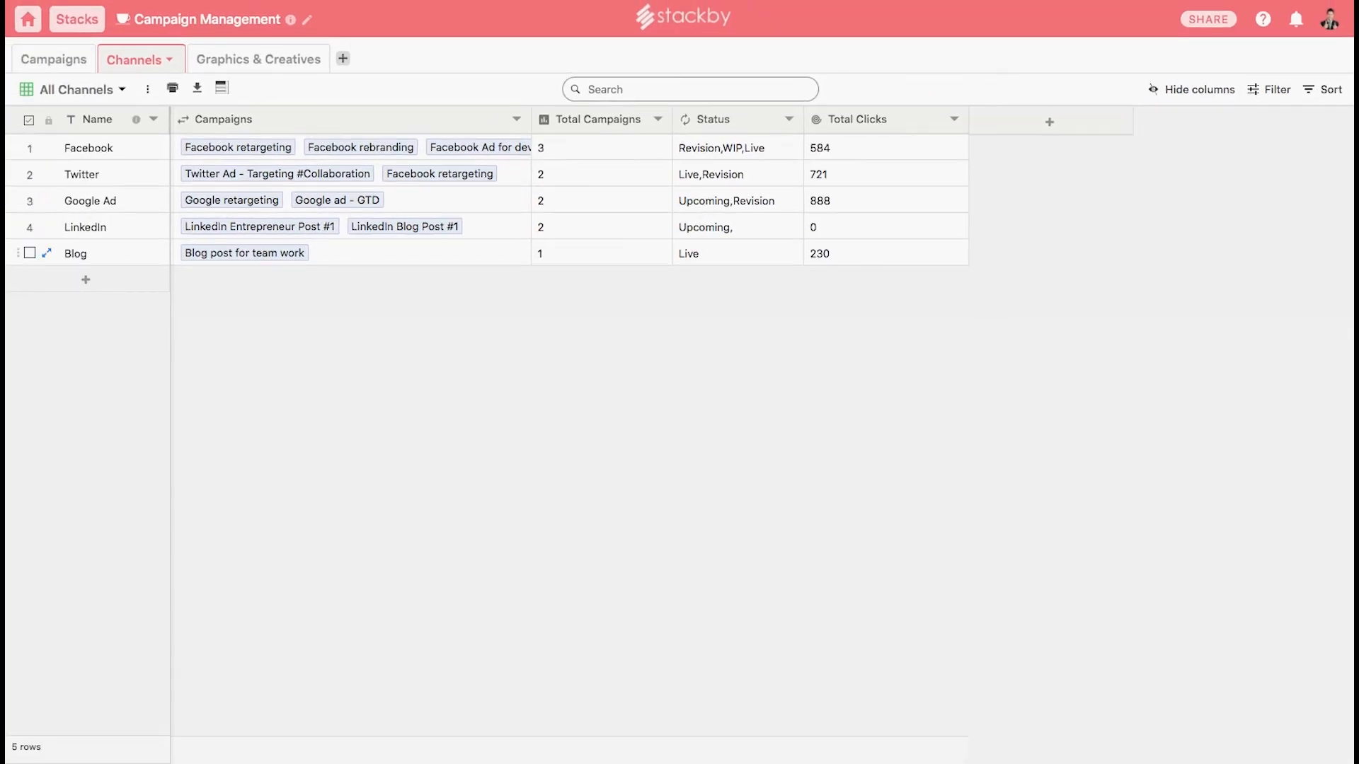
# In Campaigns, enter a $100 budget for LinkedIn Entrepreneur Post #1 and fill its figures.
pyautogui.click(53, 58)
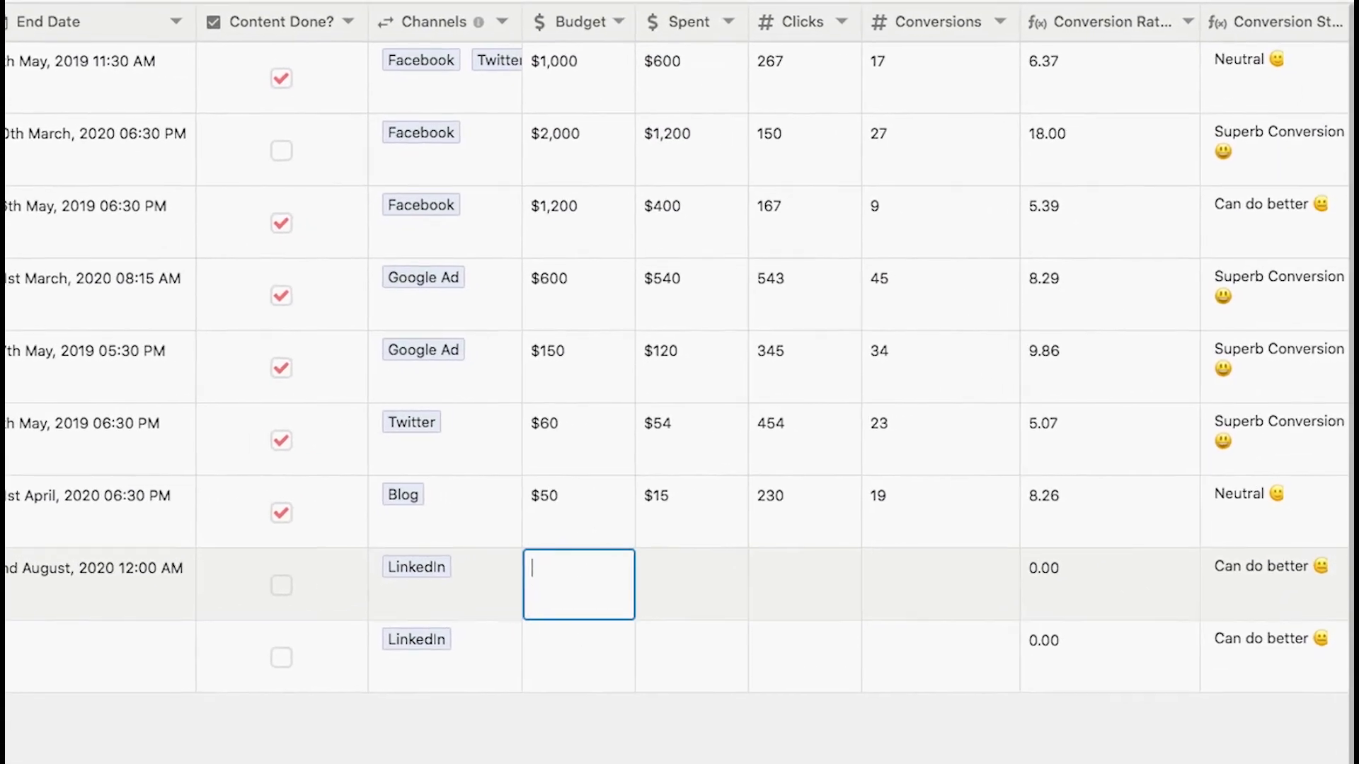
pyautogui.write('100')
pyautogui.click(692, 585)
pyautogui.write('$50')
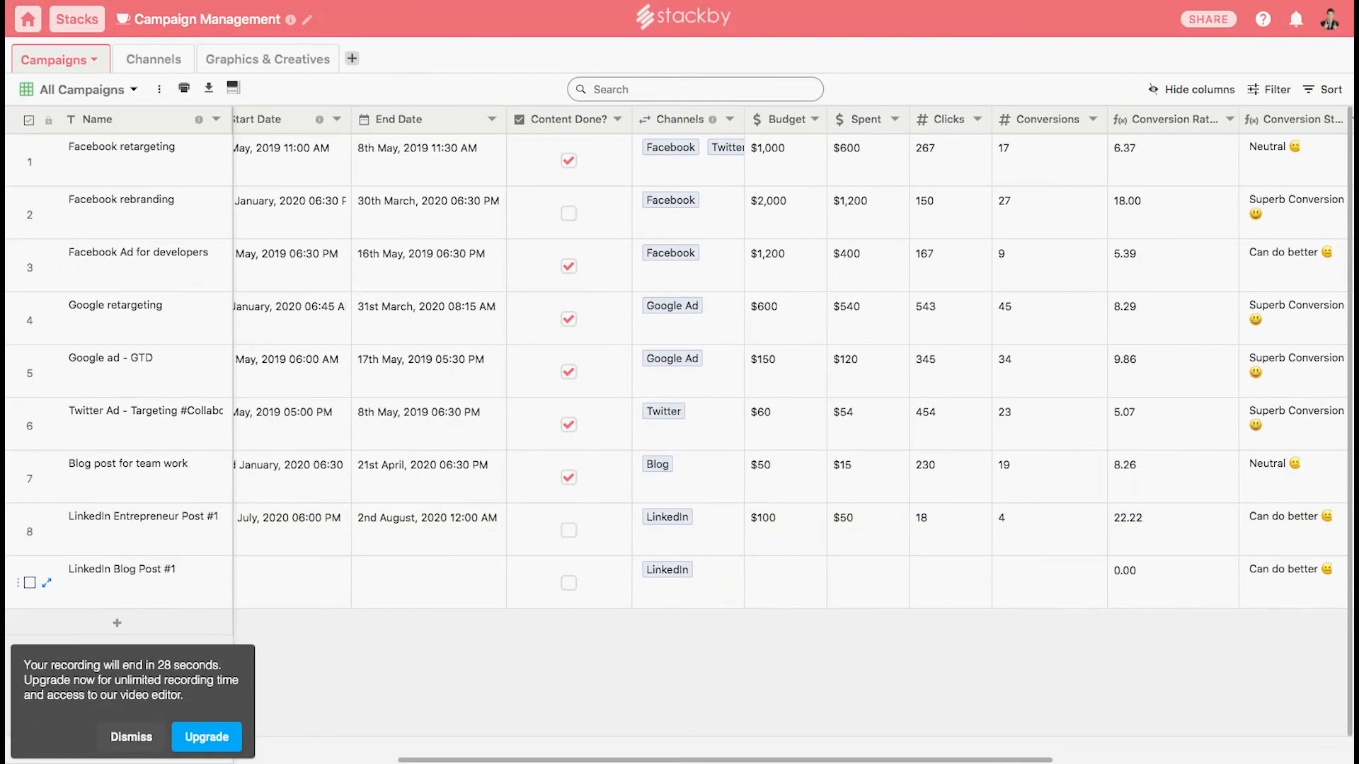
pyautogui.hscroll(3)
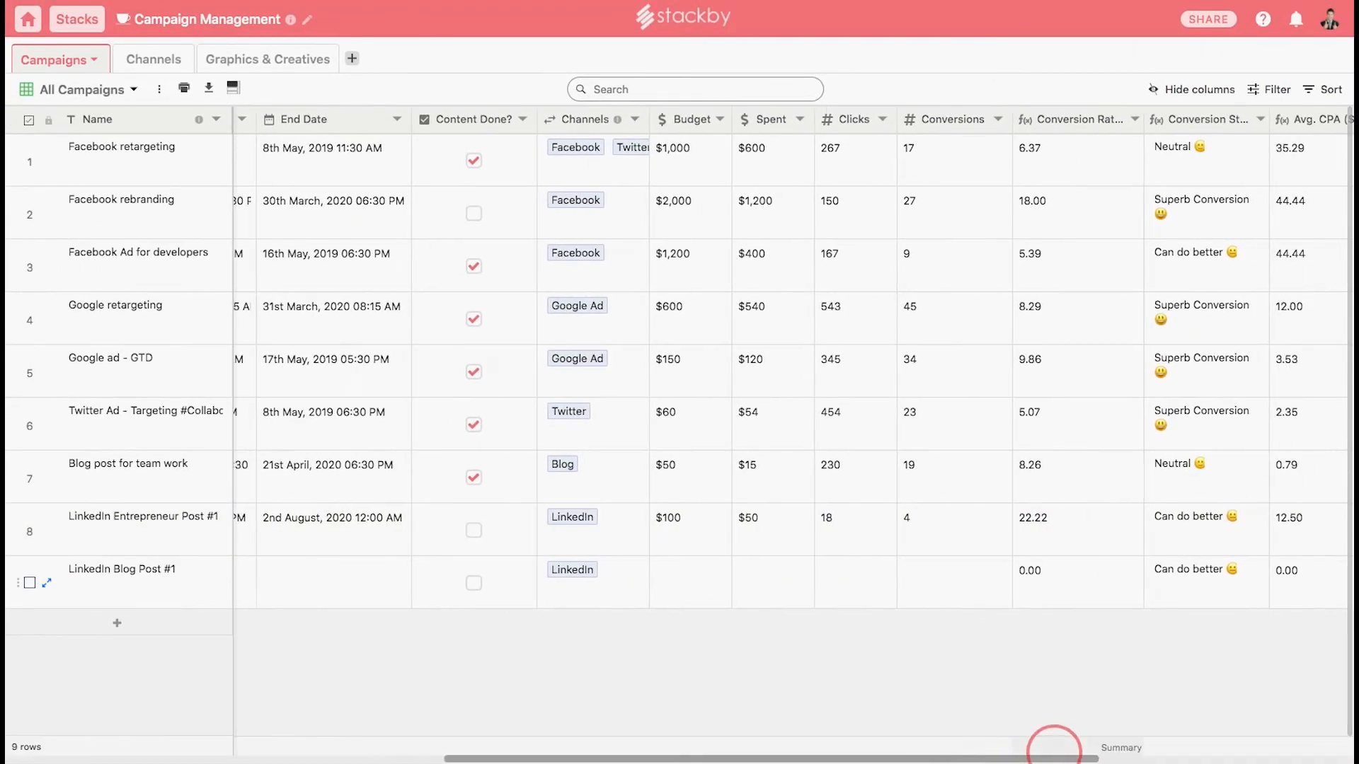
pyautogui.hscroll(3)
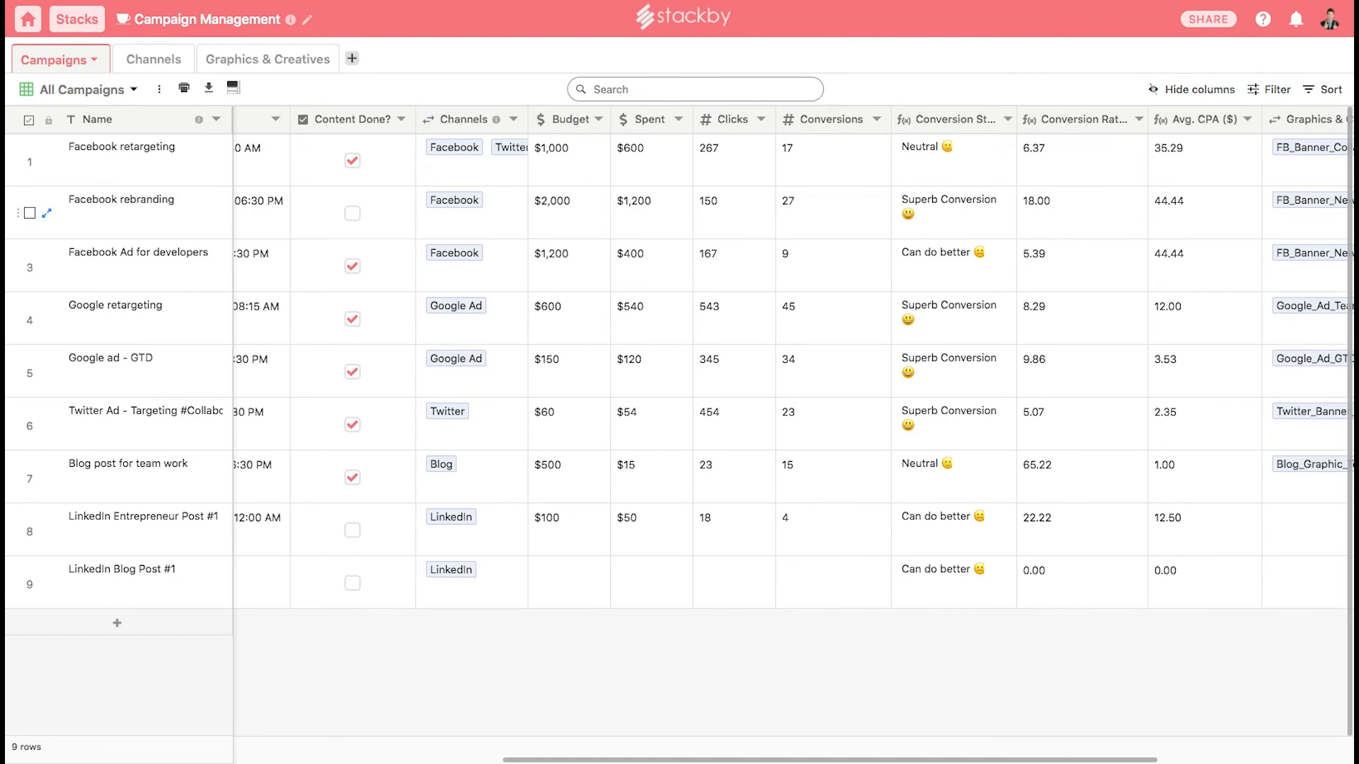
pyautogui.moveTo(28, 424)
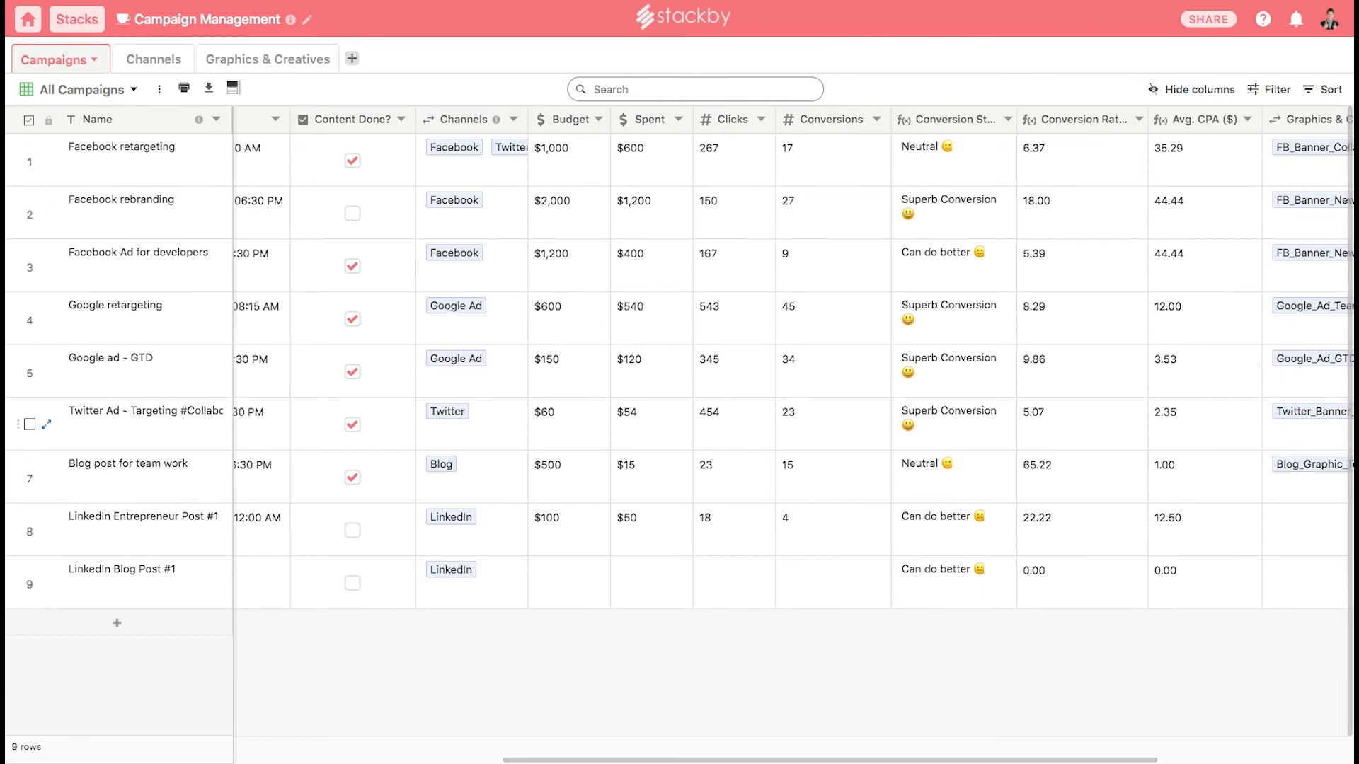
pyautogui.moveTo(31, 212)
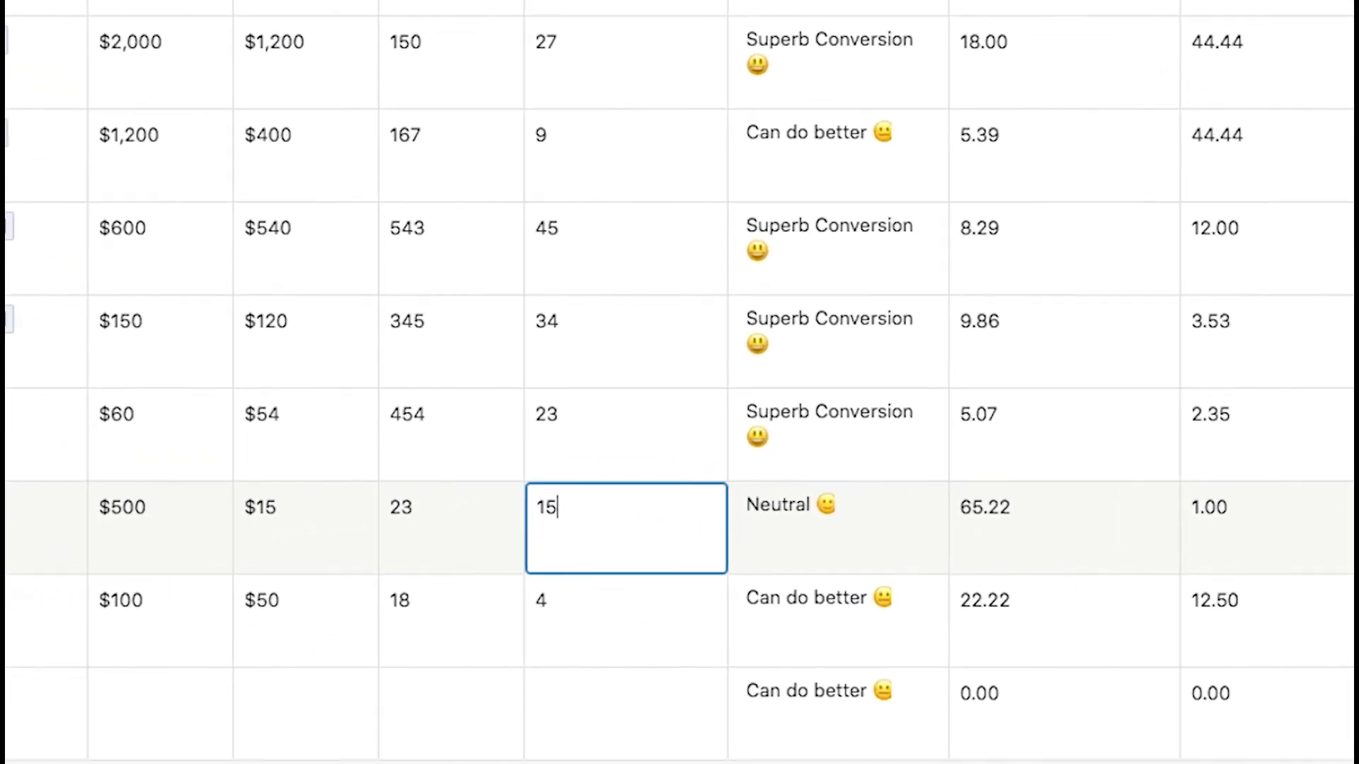
# Change the blog post's and Twitter Ad's conversions to 5.
pyautogui.press('Backspace')
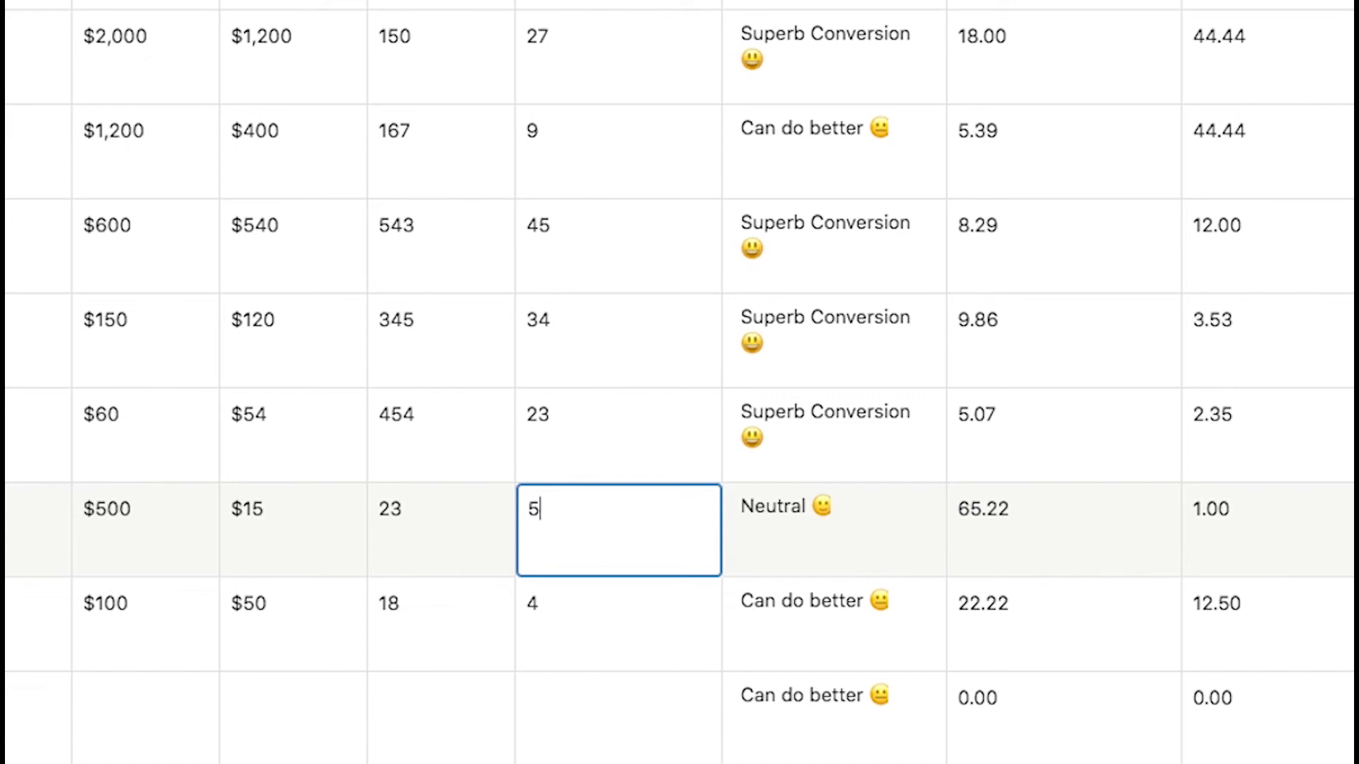
pyautogui.press('Return')
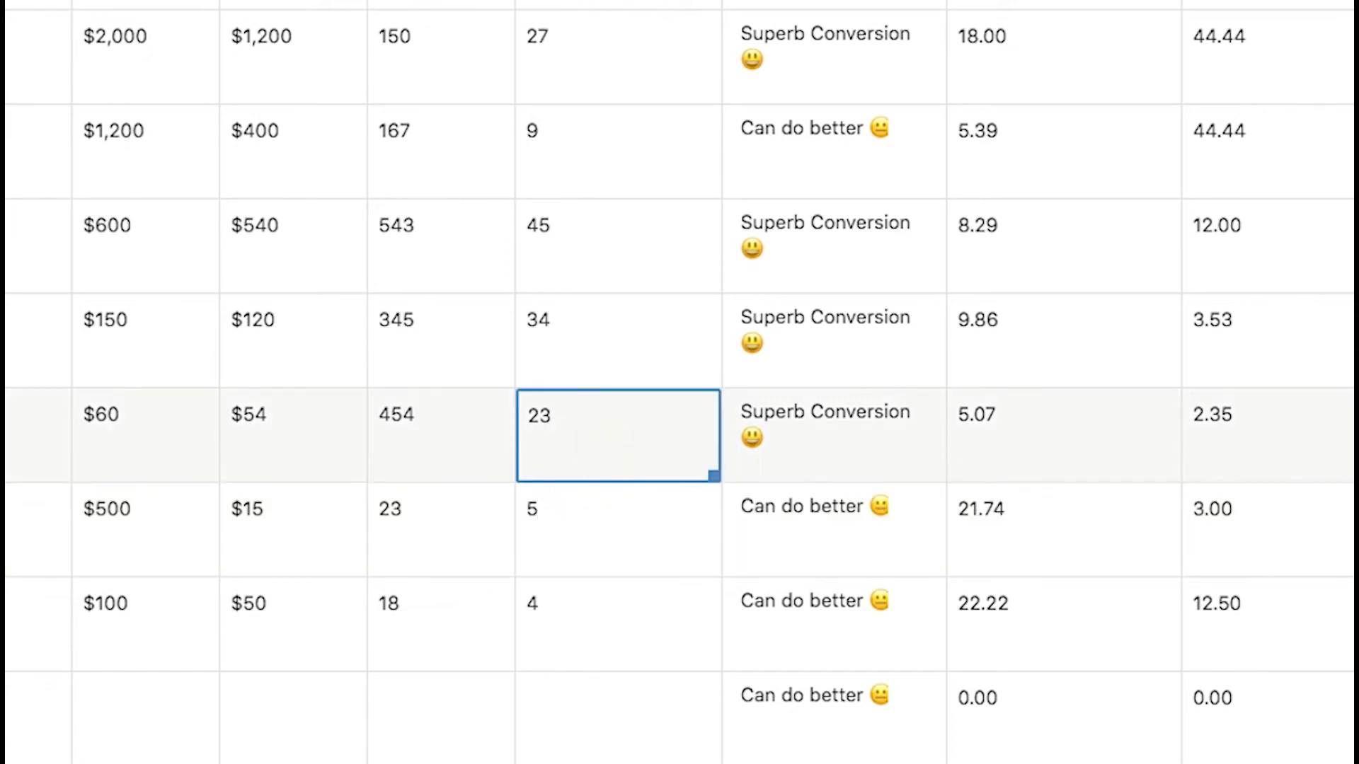
pyautogui.write('5')
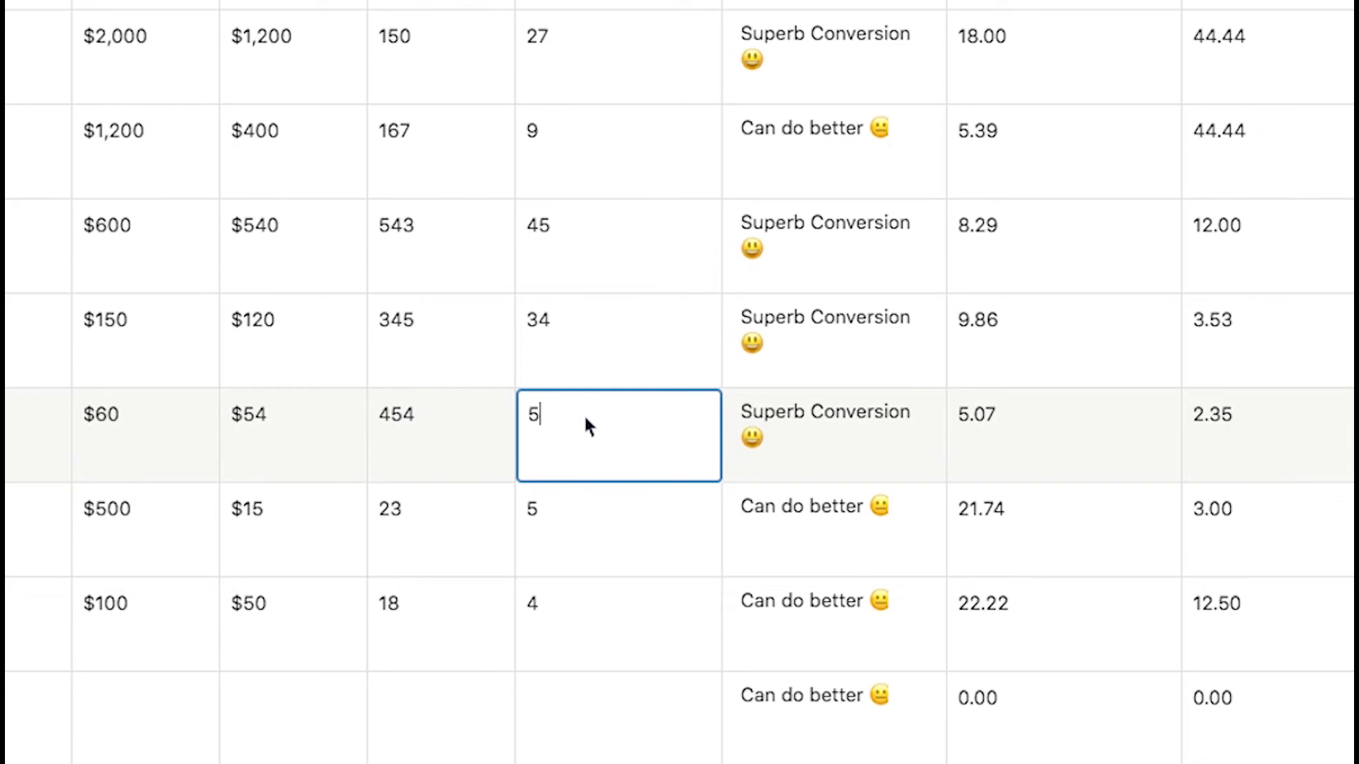
pyautogui.write('0')
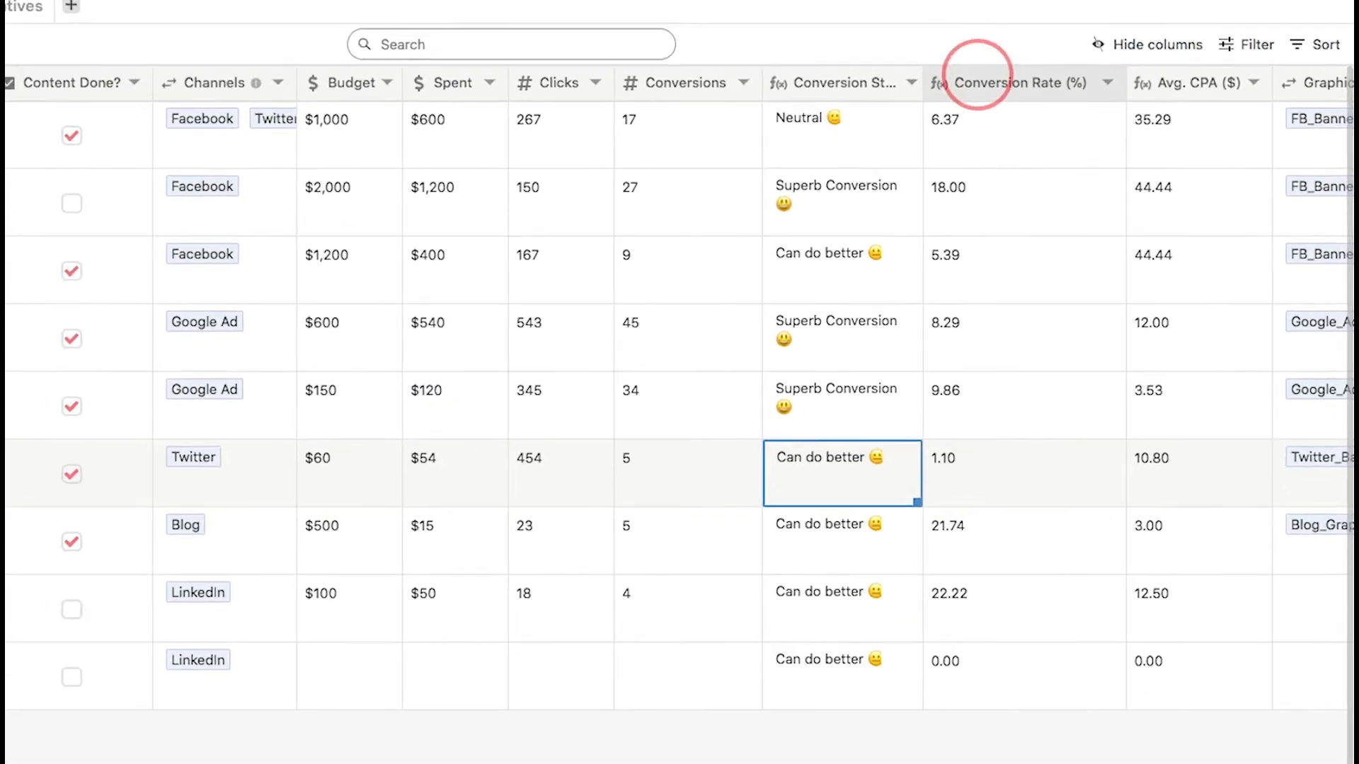
pyautogui.click(1013, 82)
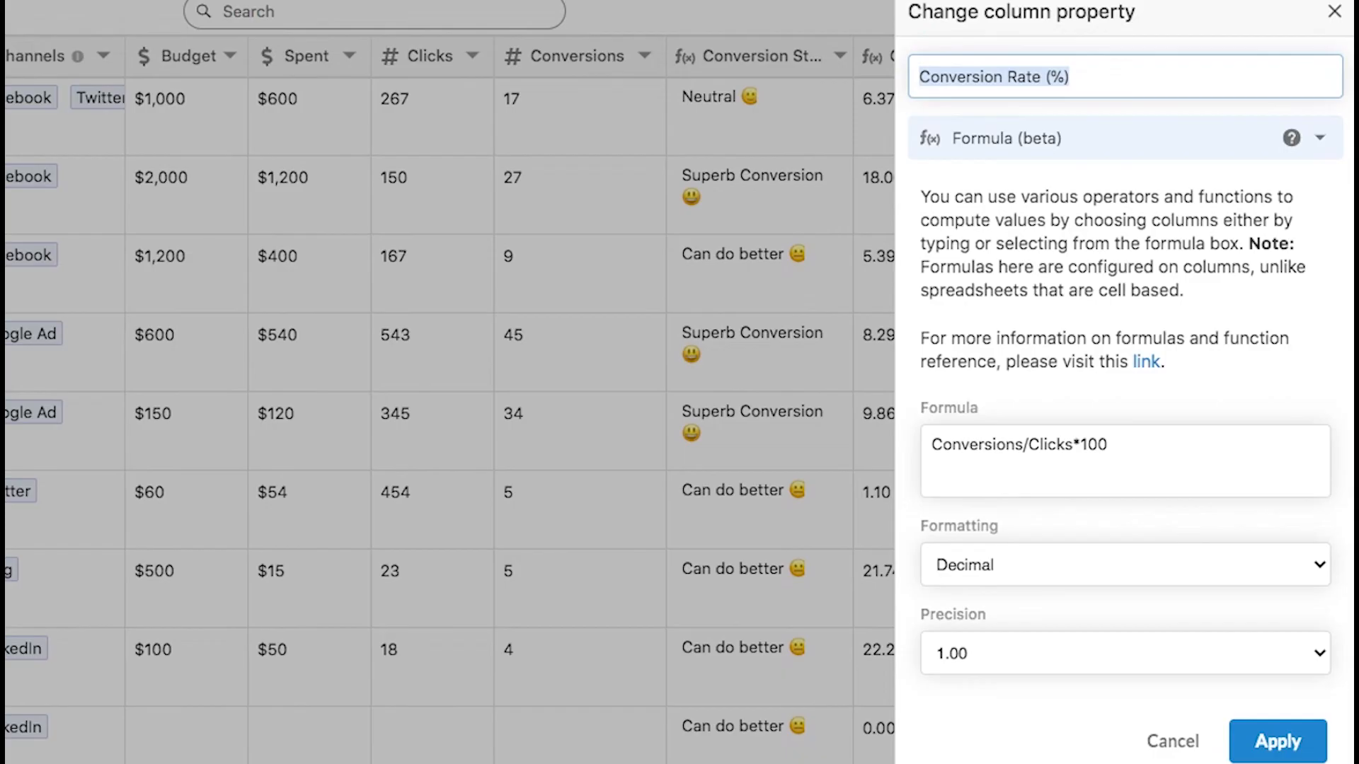
pyautogui.click(1277, 741)
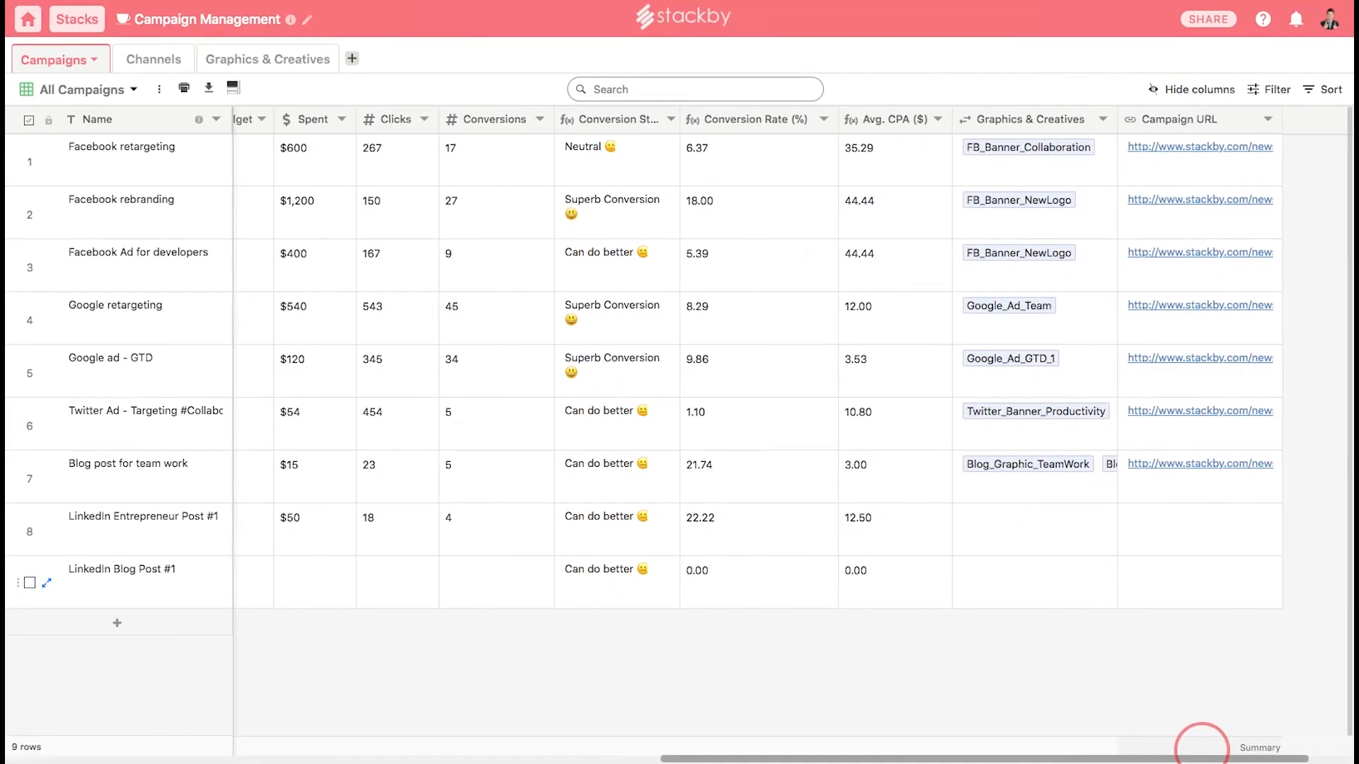